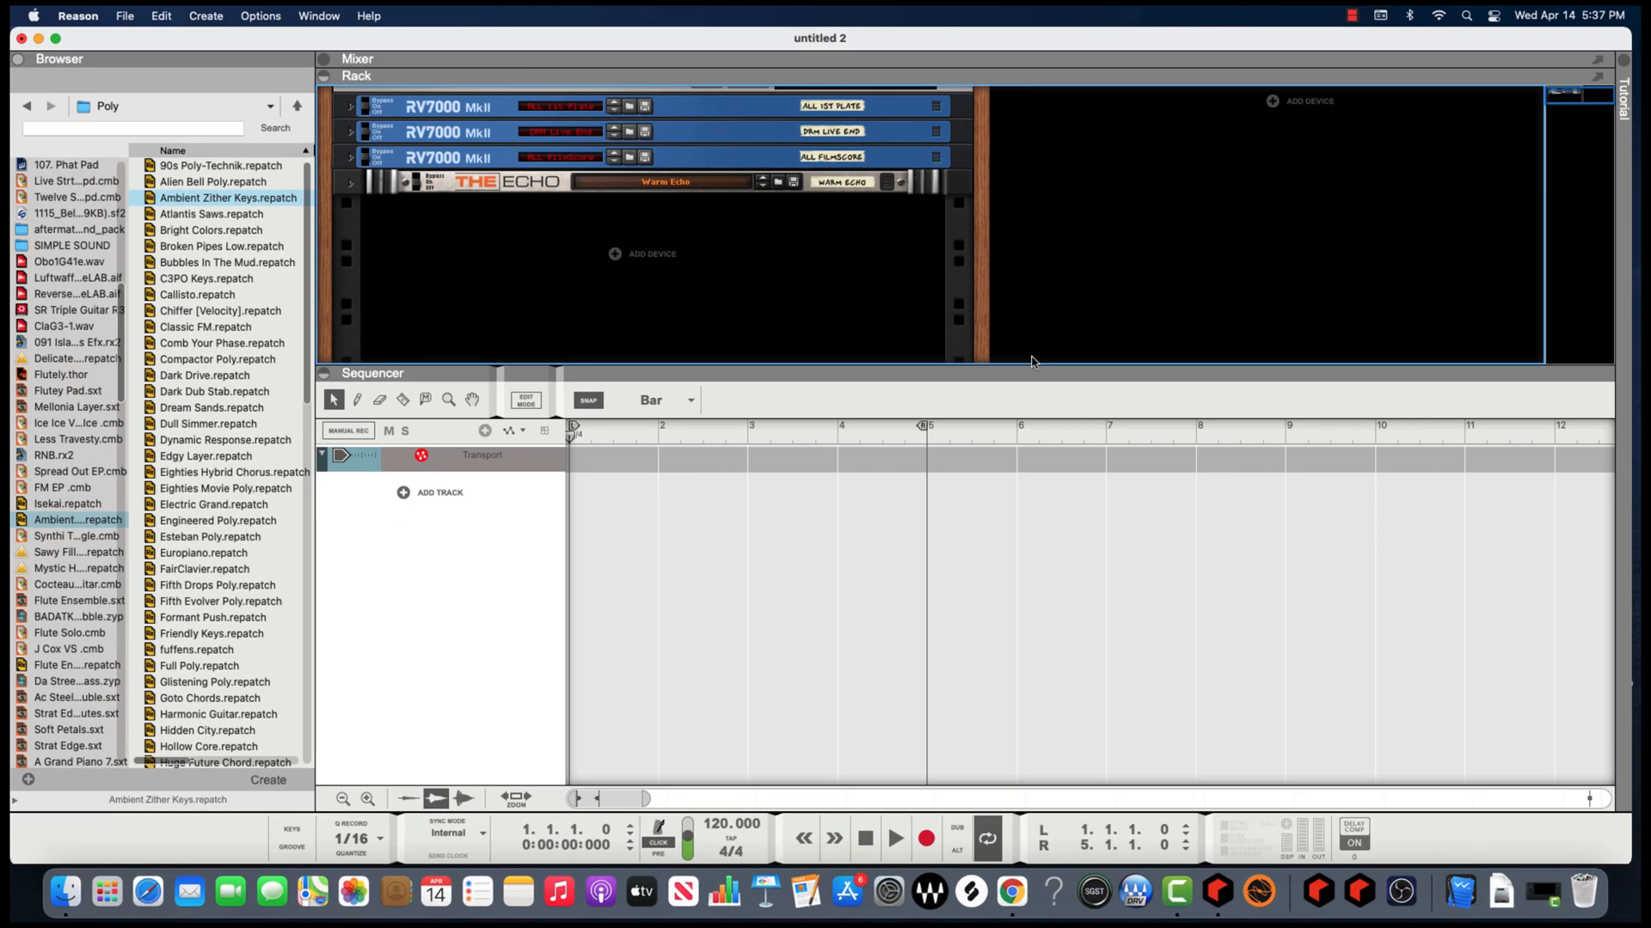
mouse_move(637, 80)
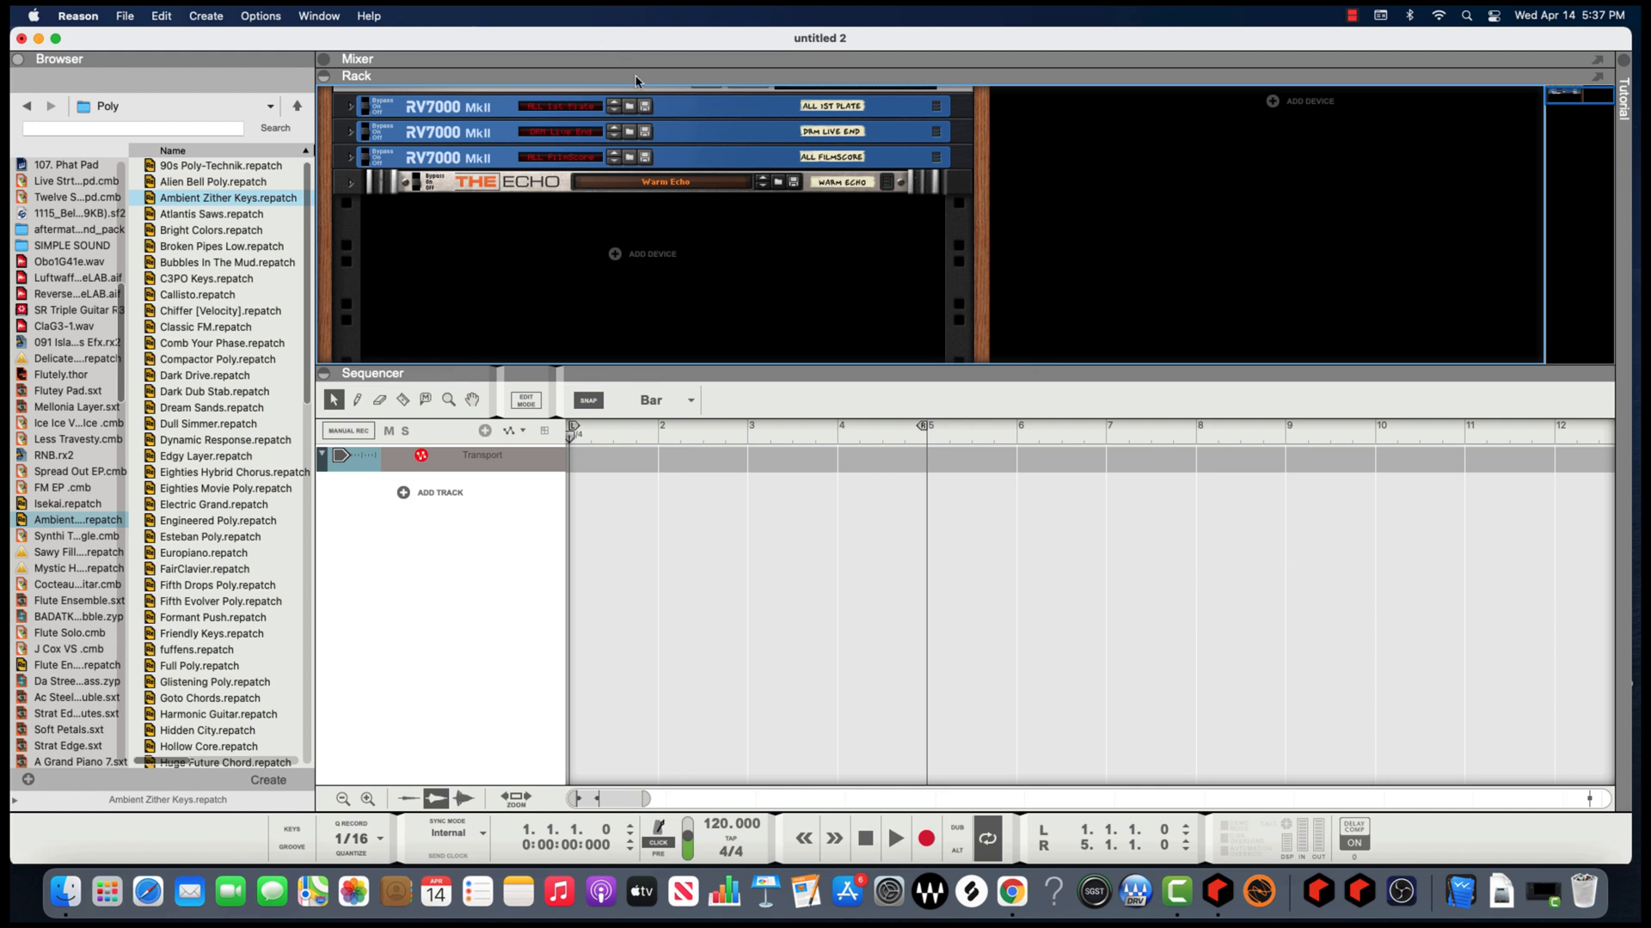
mouse_move(513, 308)
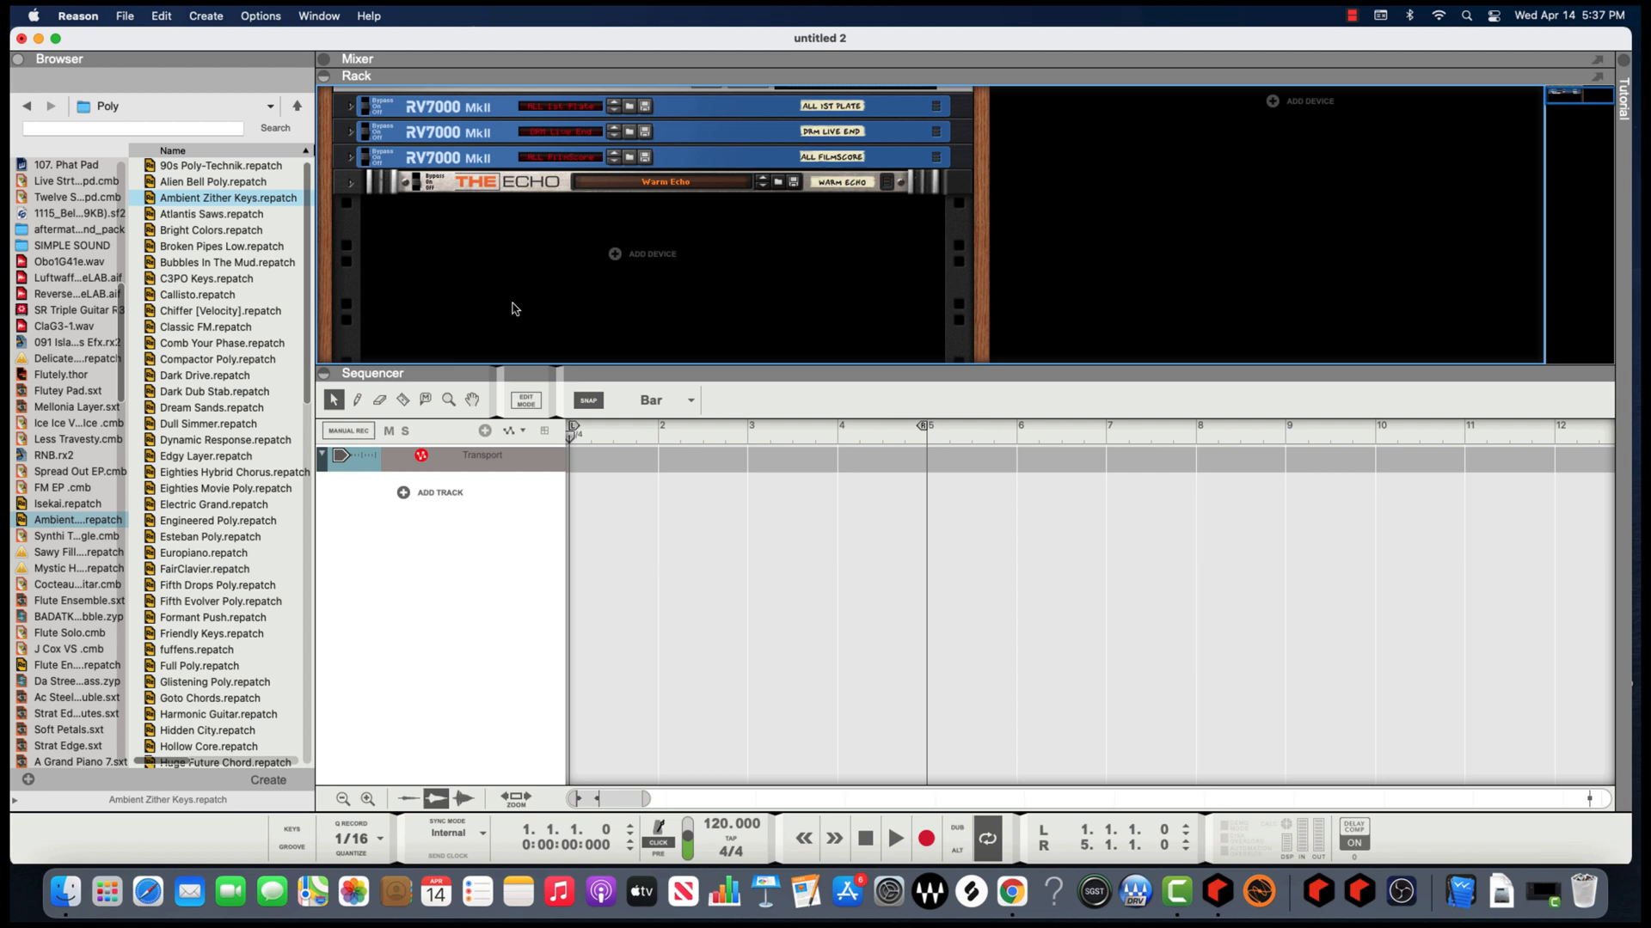
mouse_move(532, 321)
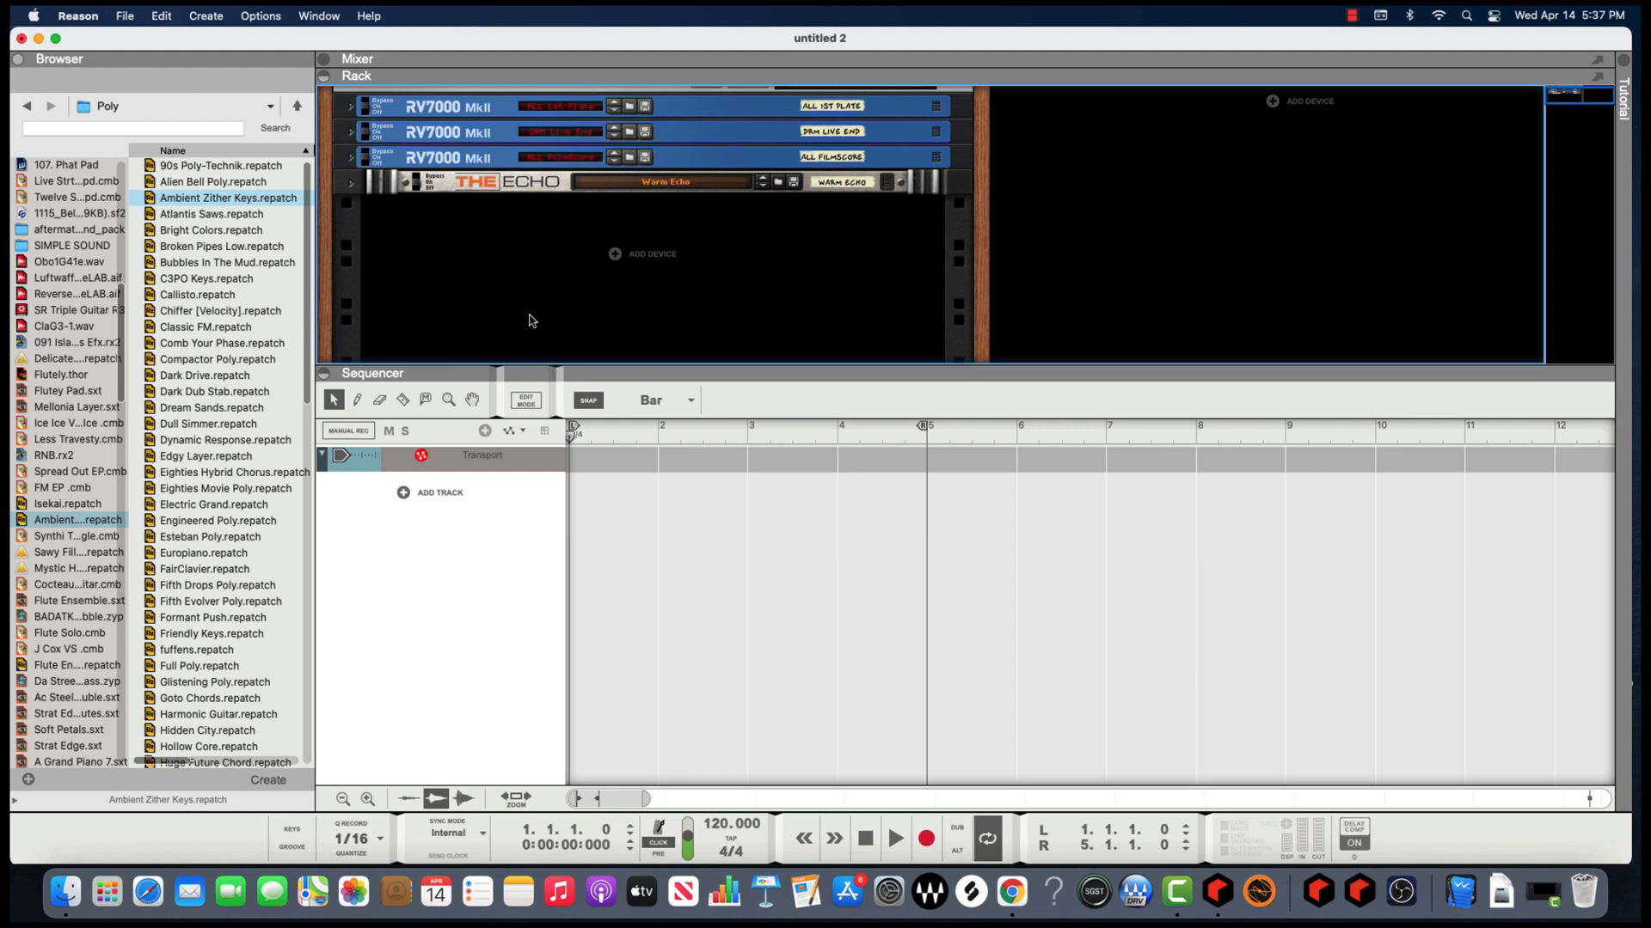
mouse_move(579, 327)
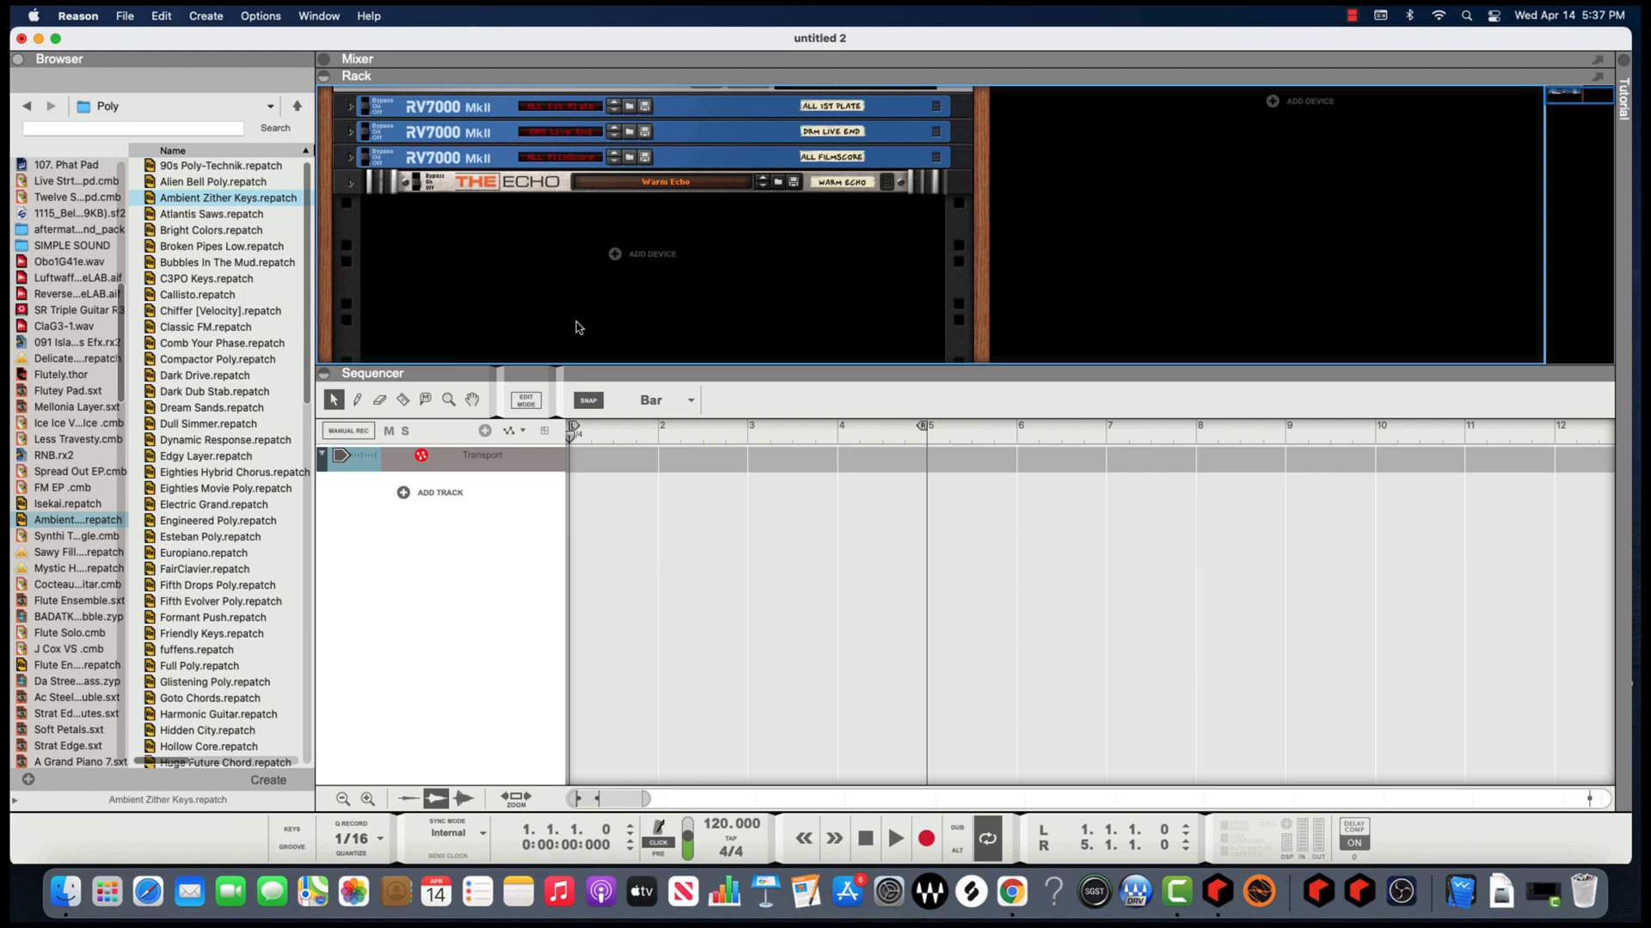
mouse_move(962, 622)
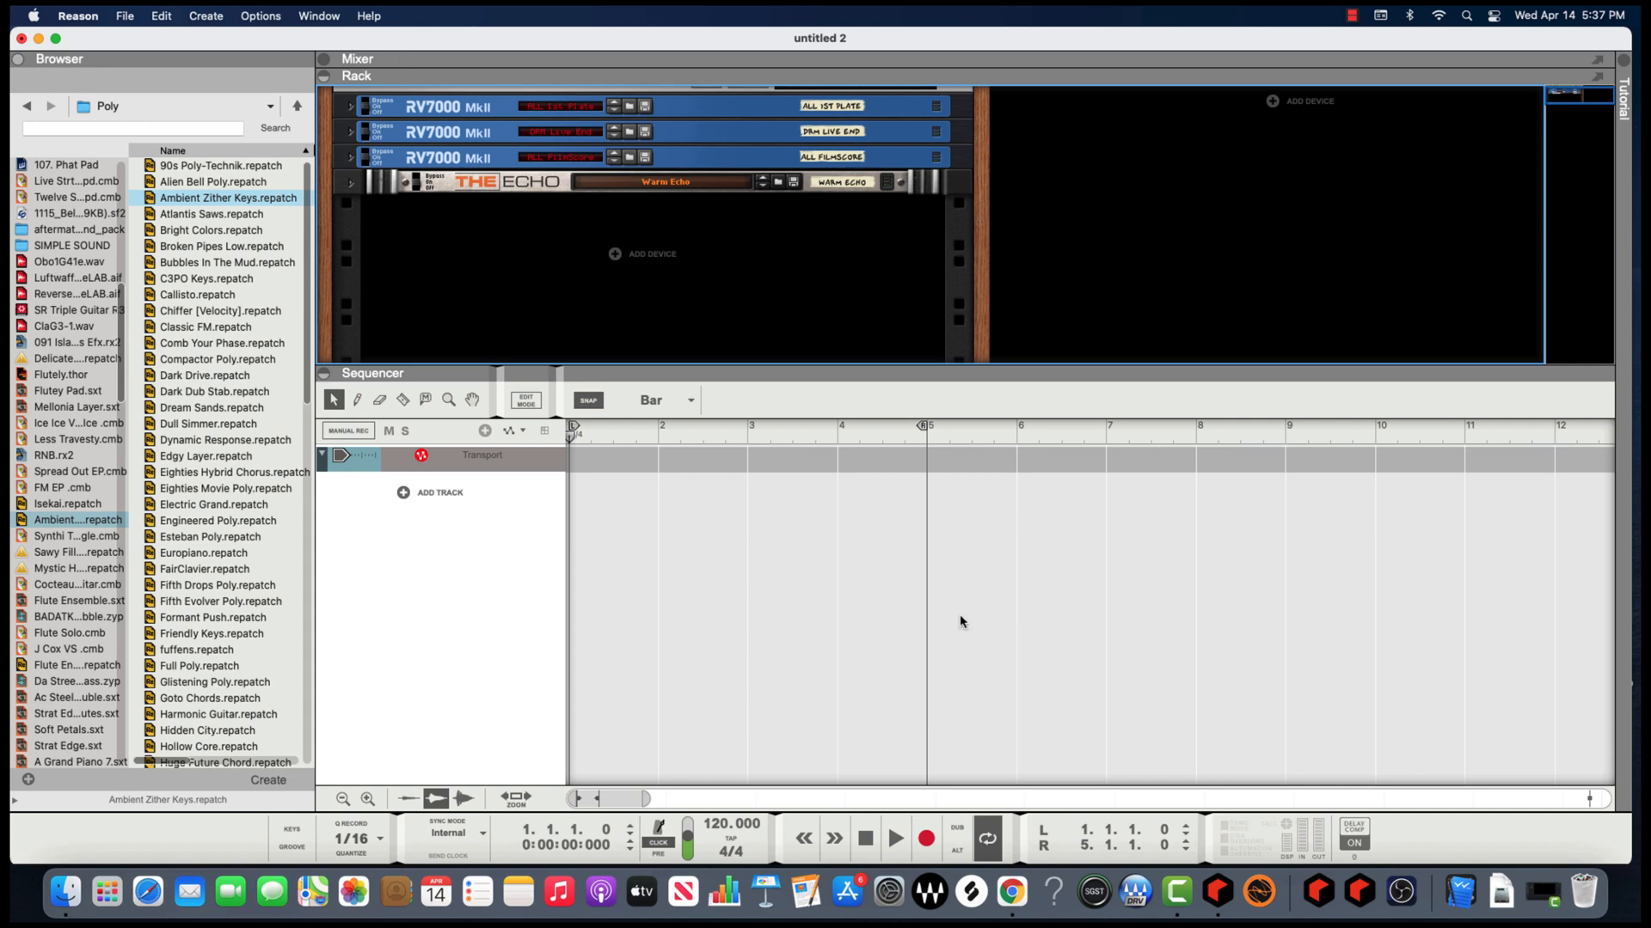
mouse_move(583, 318)
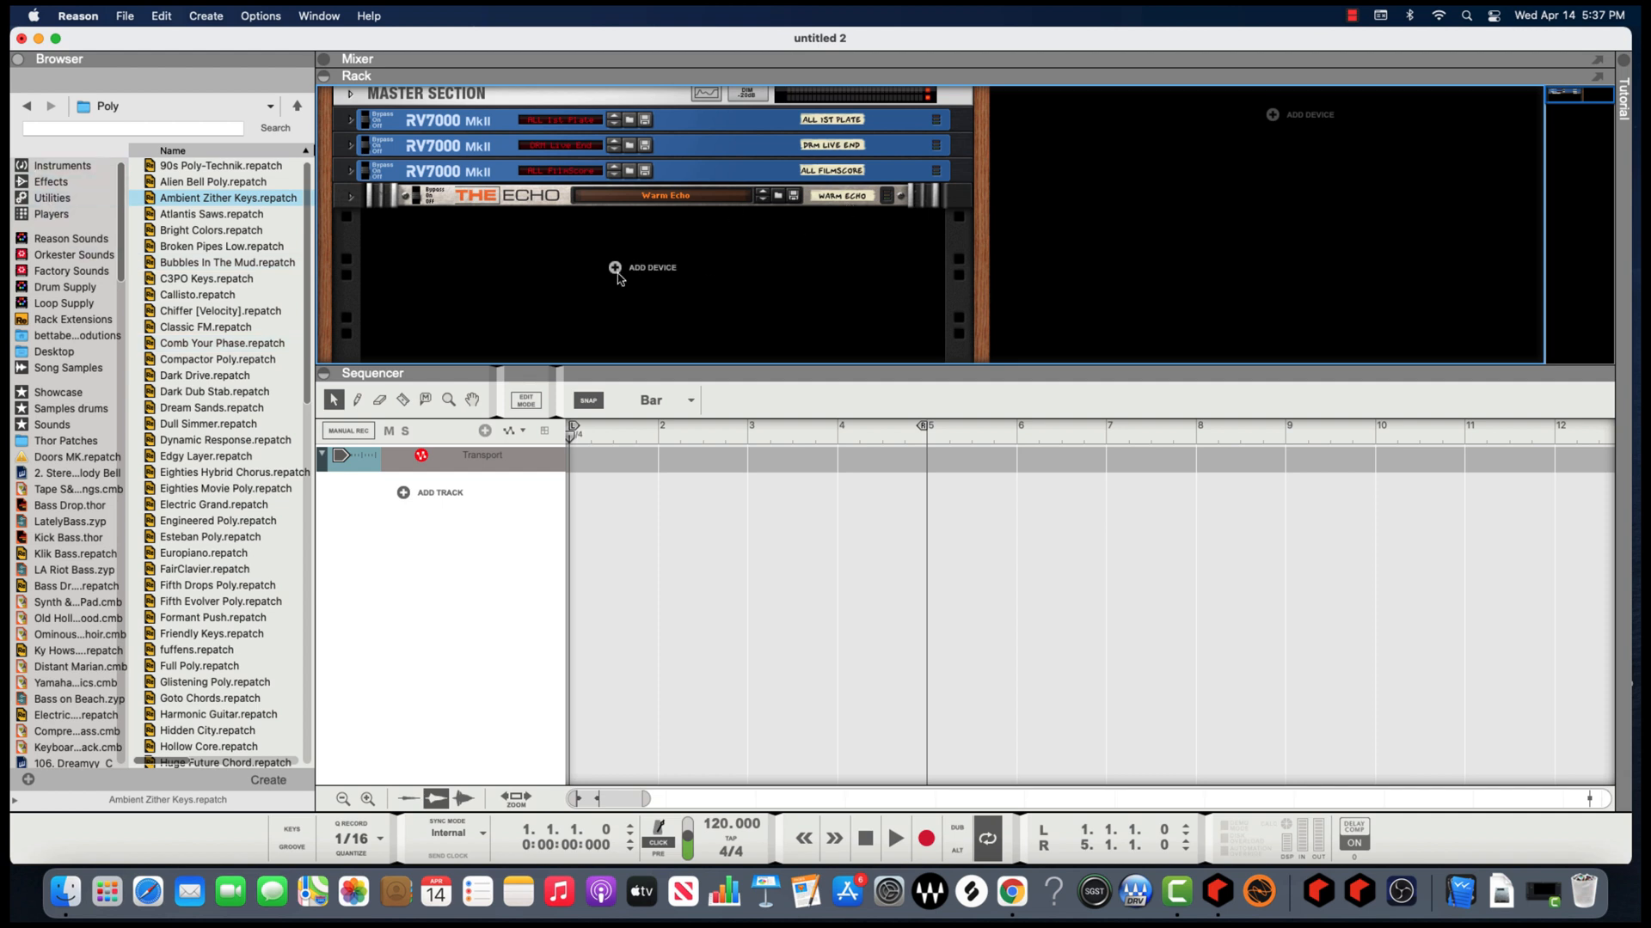
Add a Combinator from the Utilities devices, creating Combinator 1 with its own track
click(613, 267)
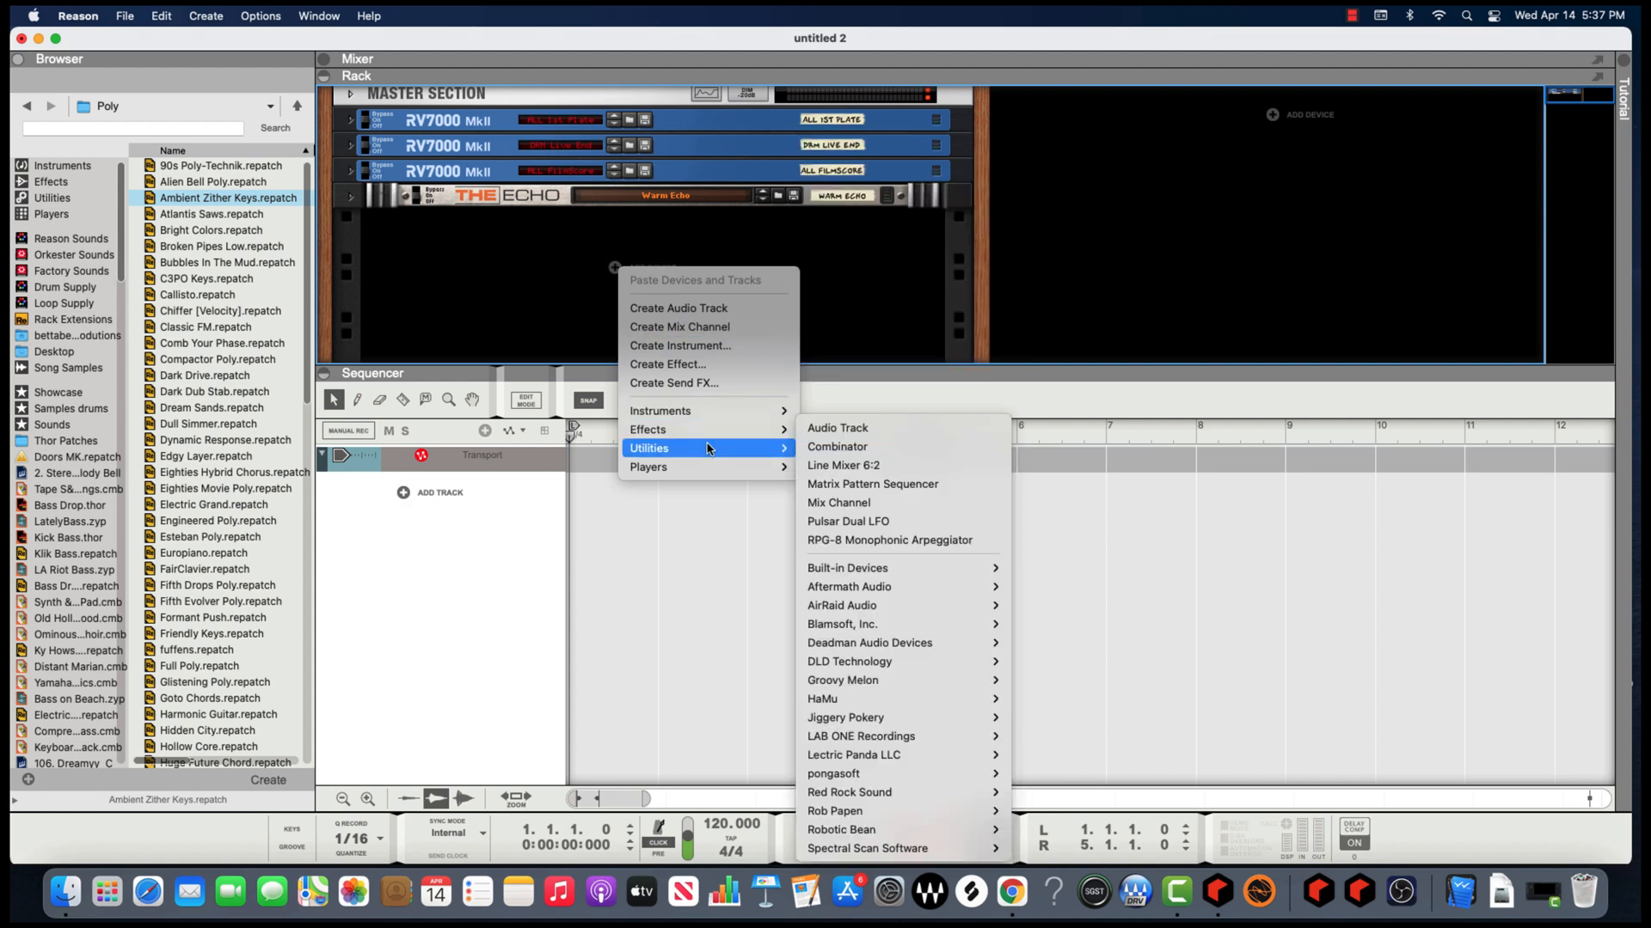
mouse_move(876, 447)
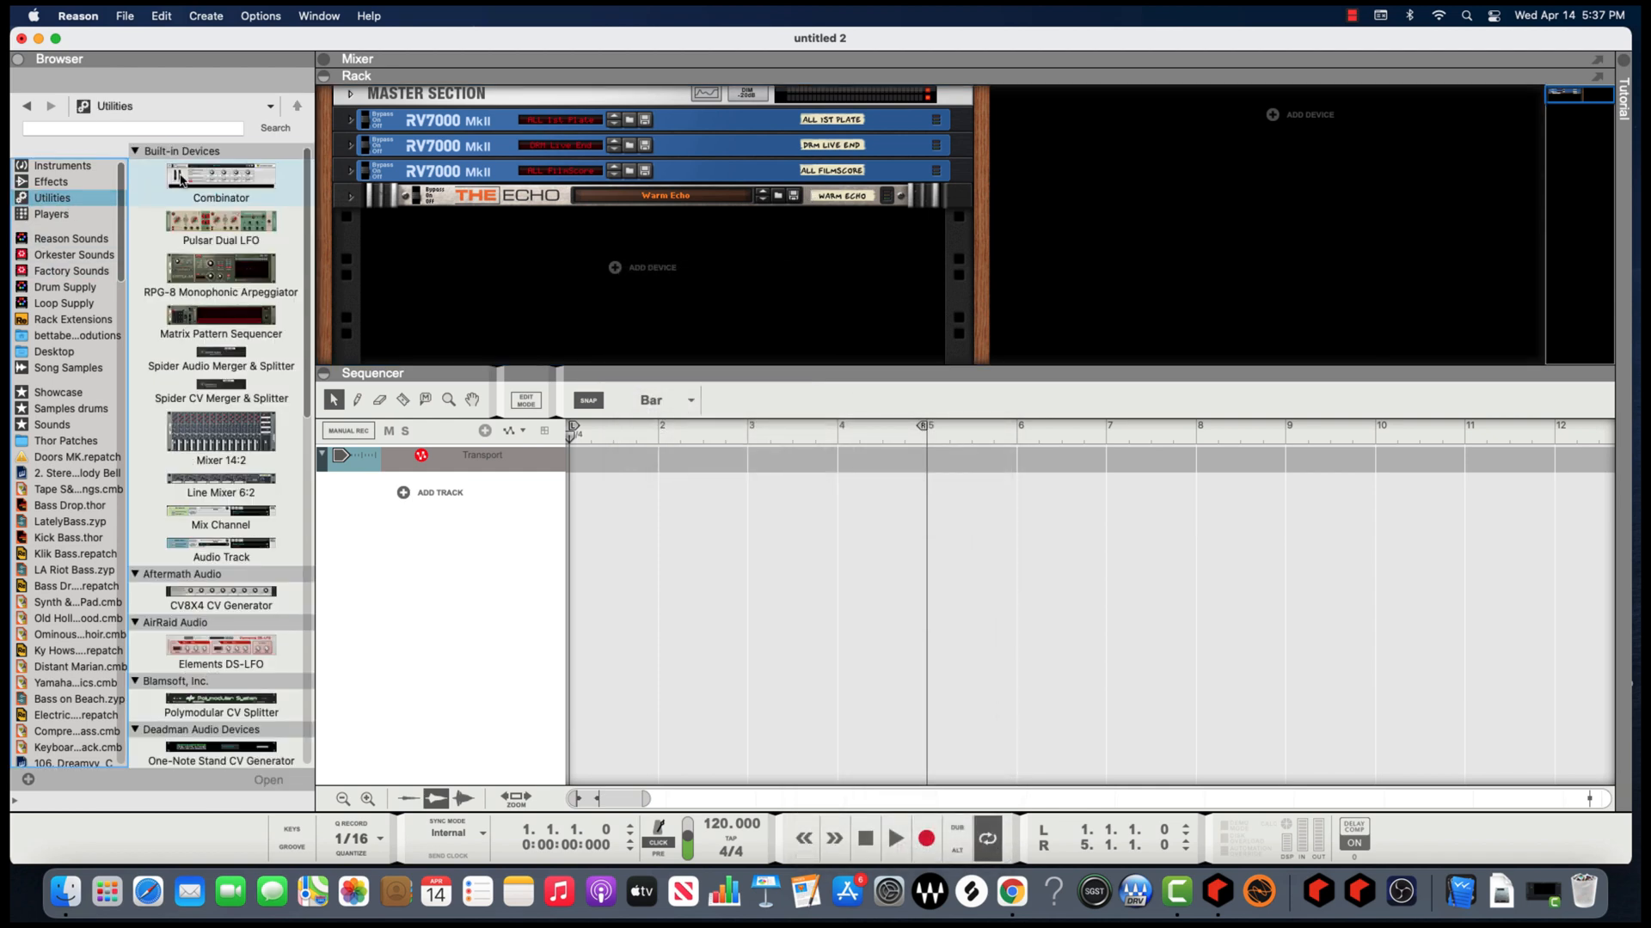
double_click(220, 177)
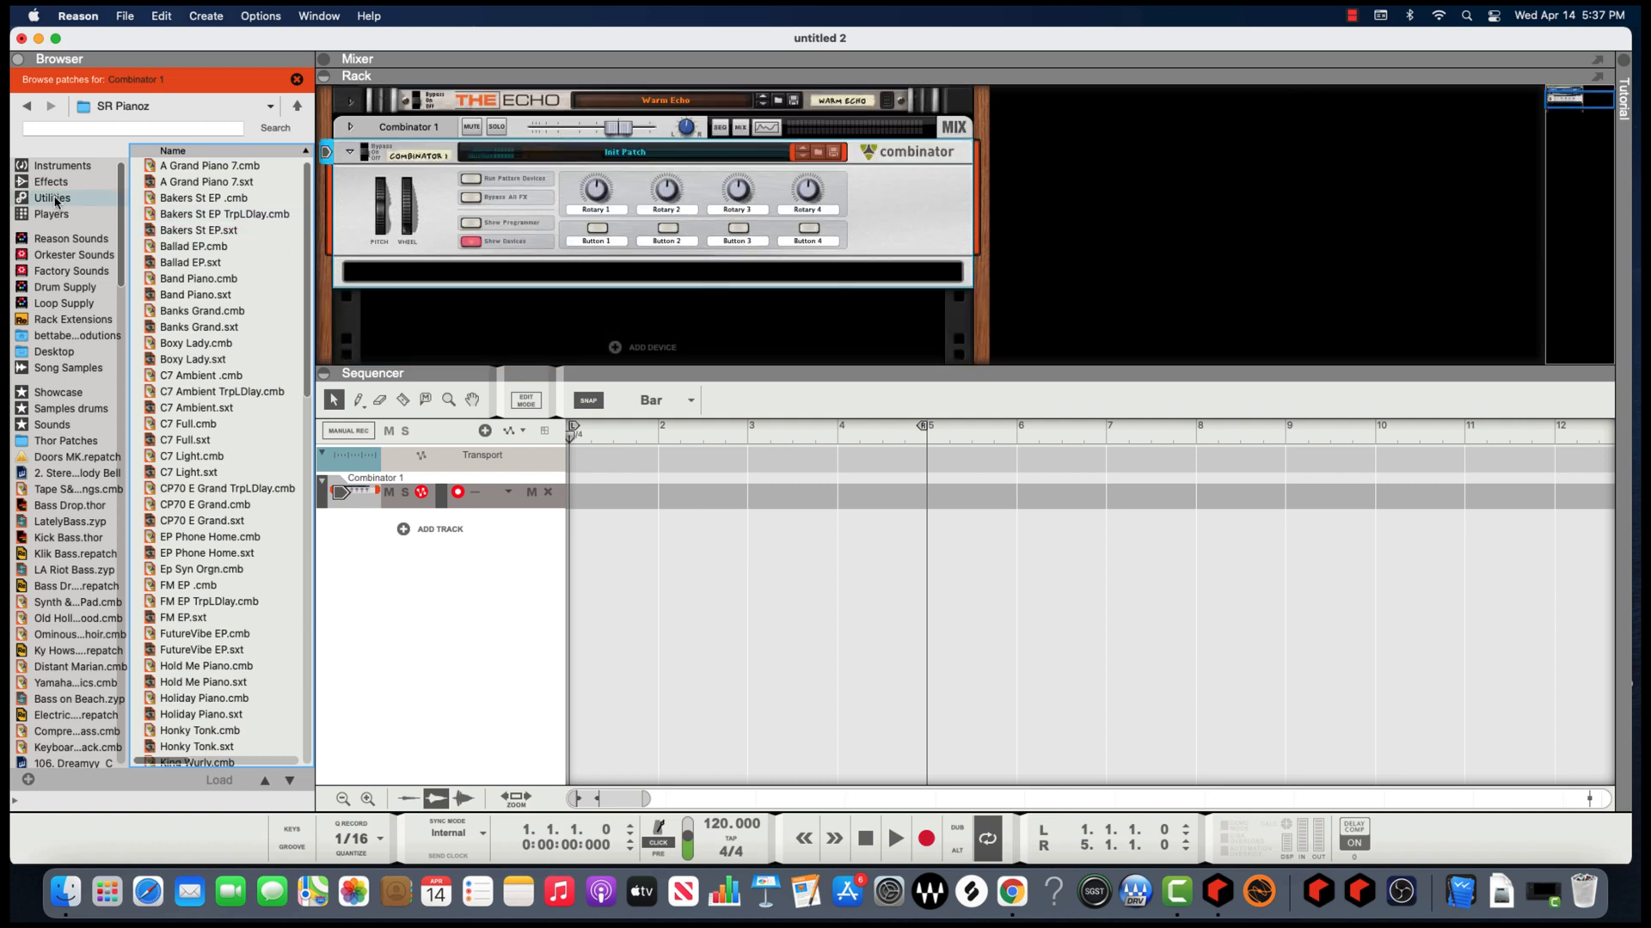
Place a Line Mixer 6:2 inside Combinator 1 and select the Combinator
click(42, 197)
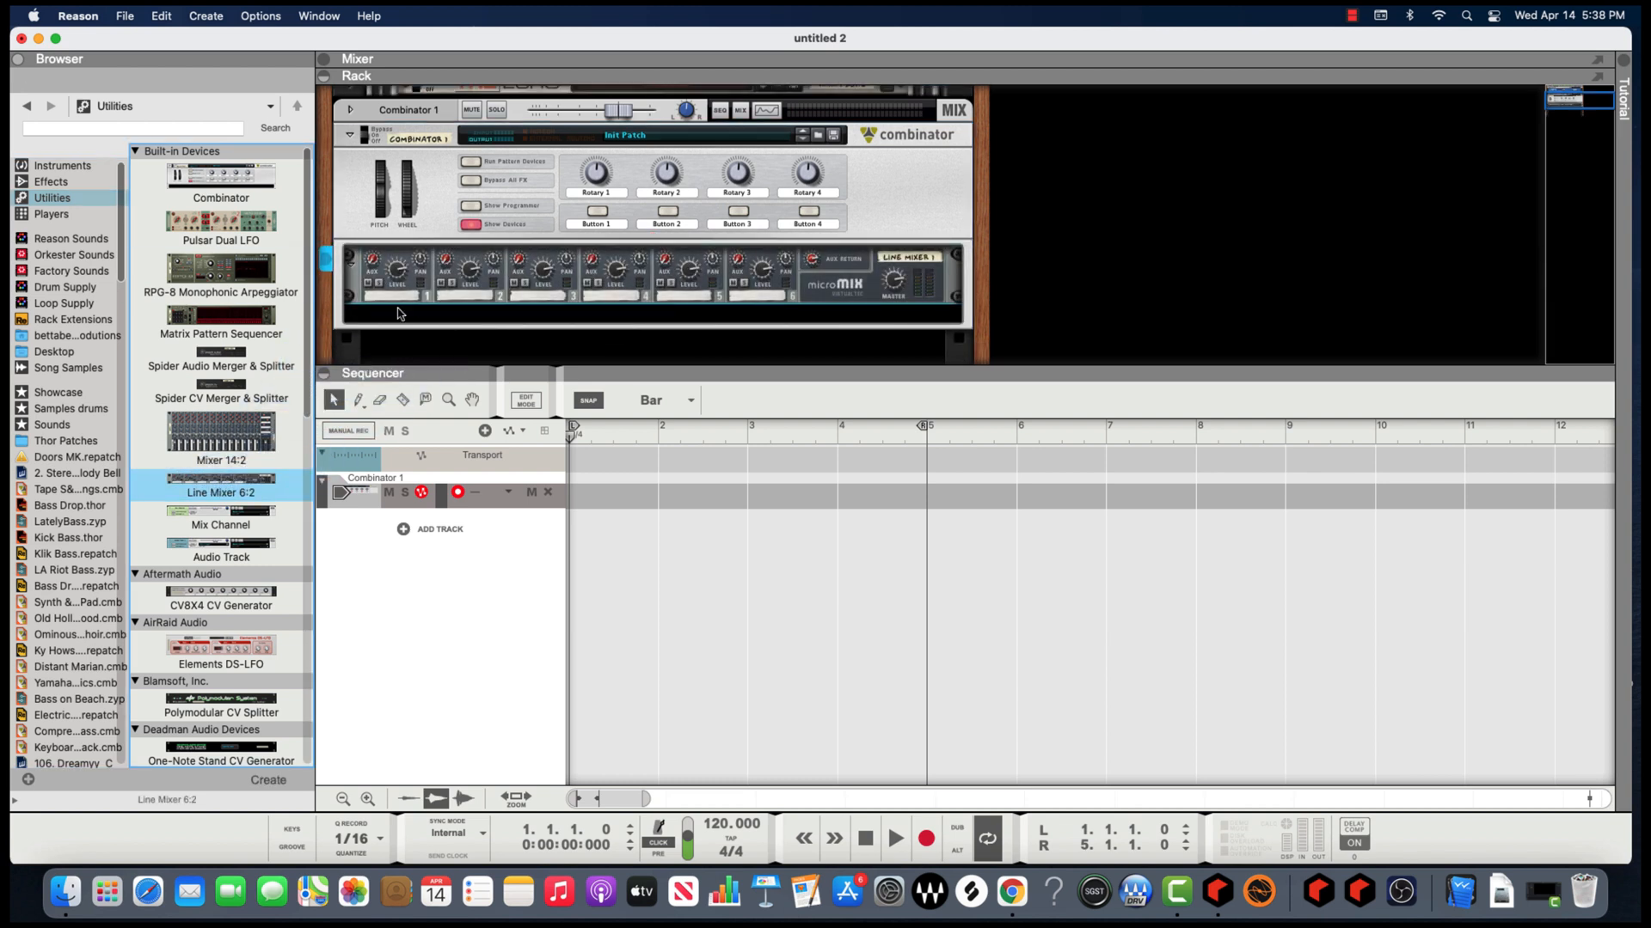
mouse_move(404, 292)
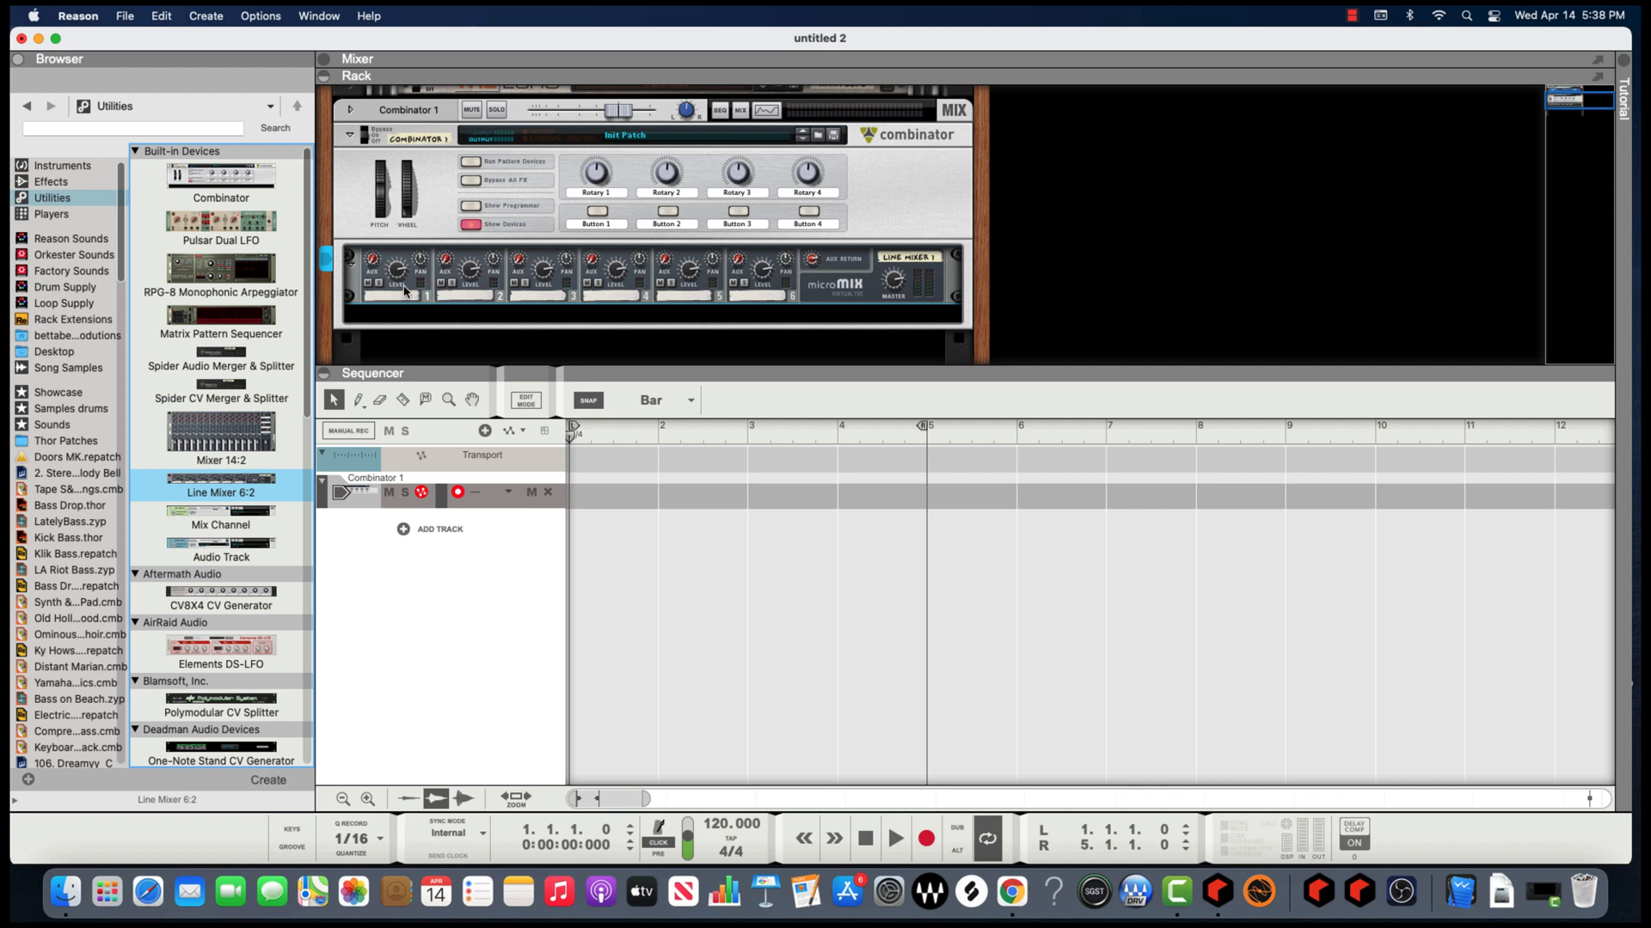
mouse_move(458, 188)
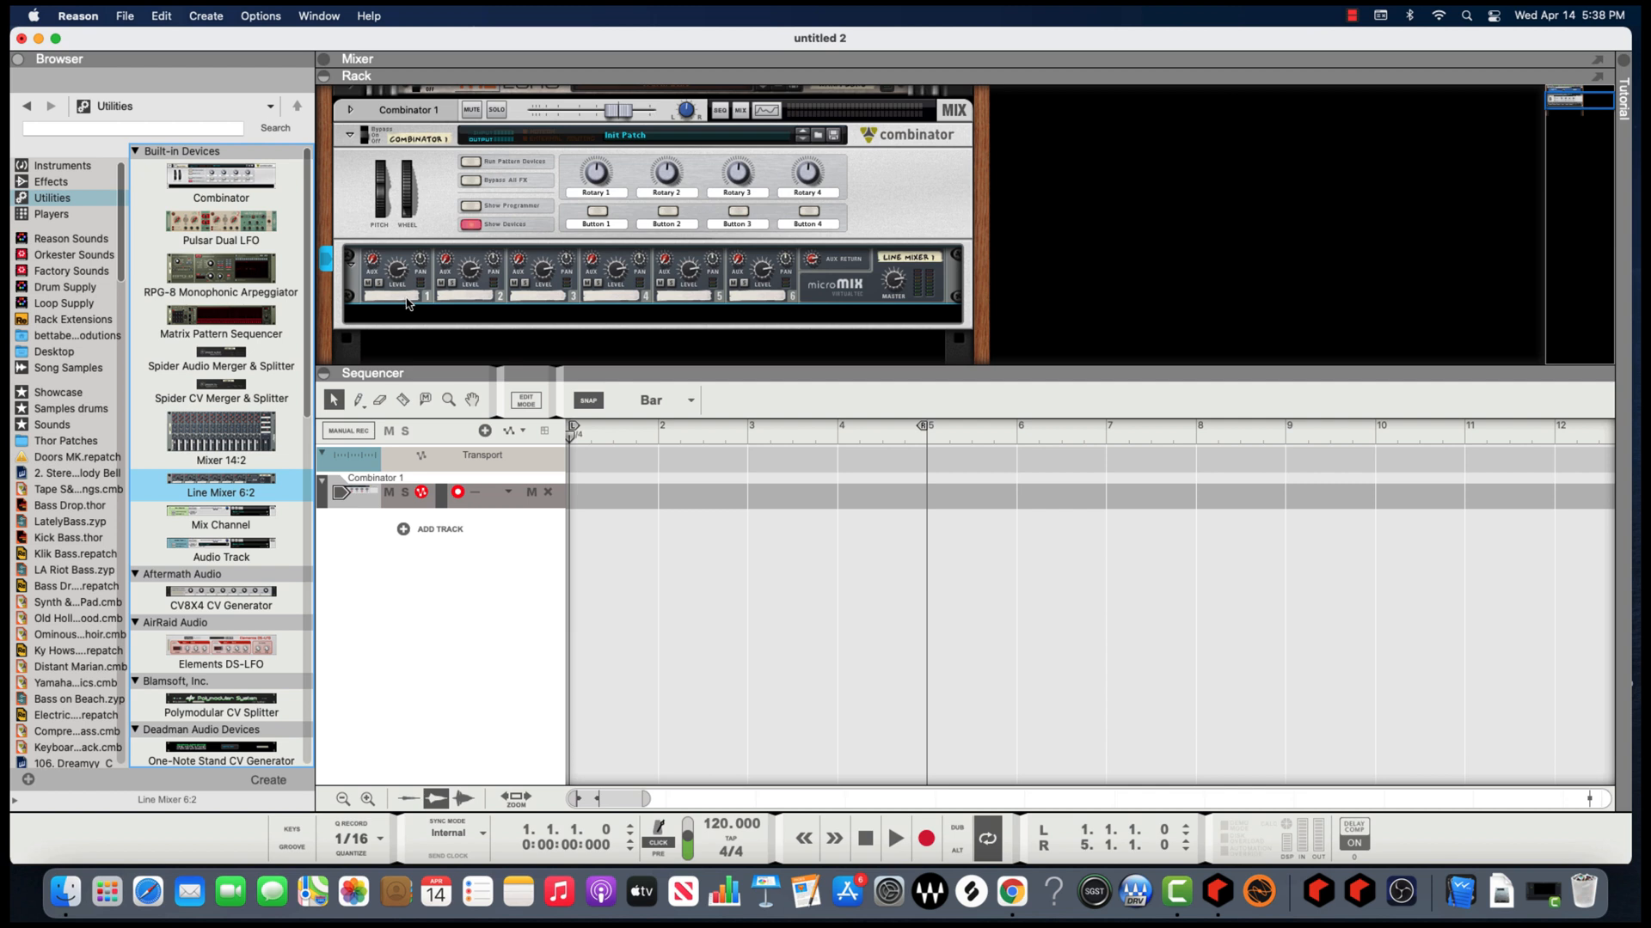
click(442, 322)
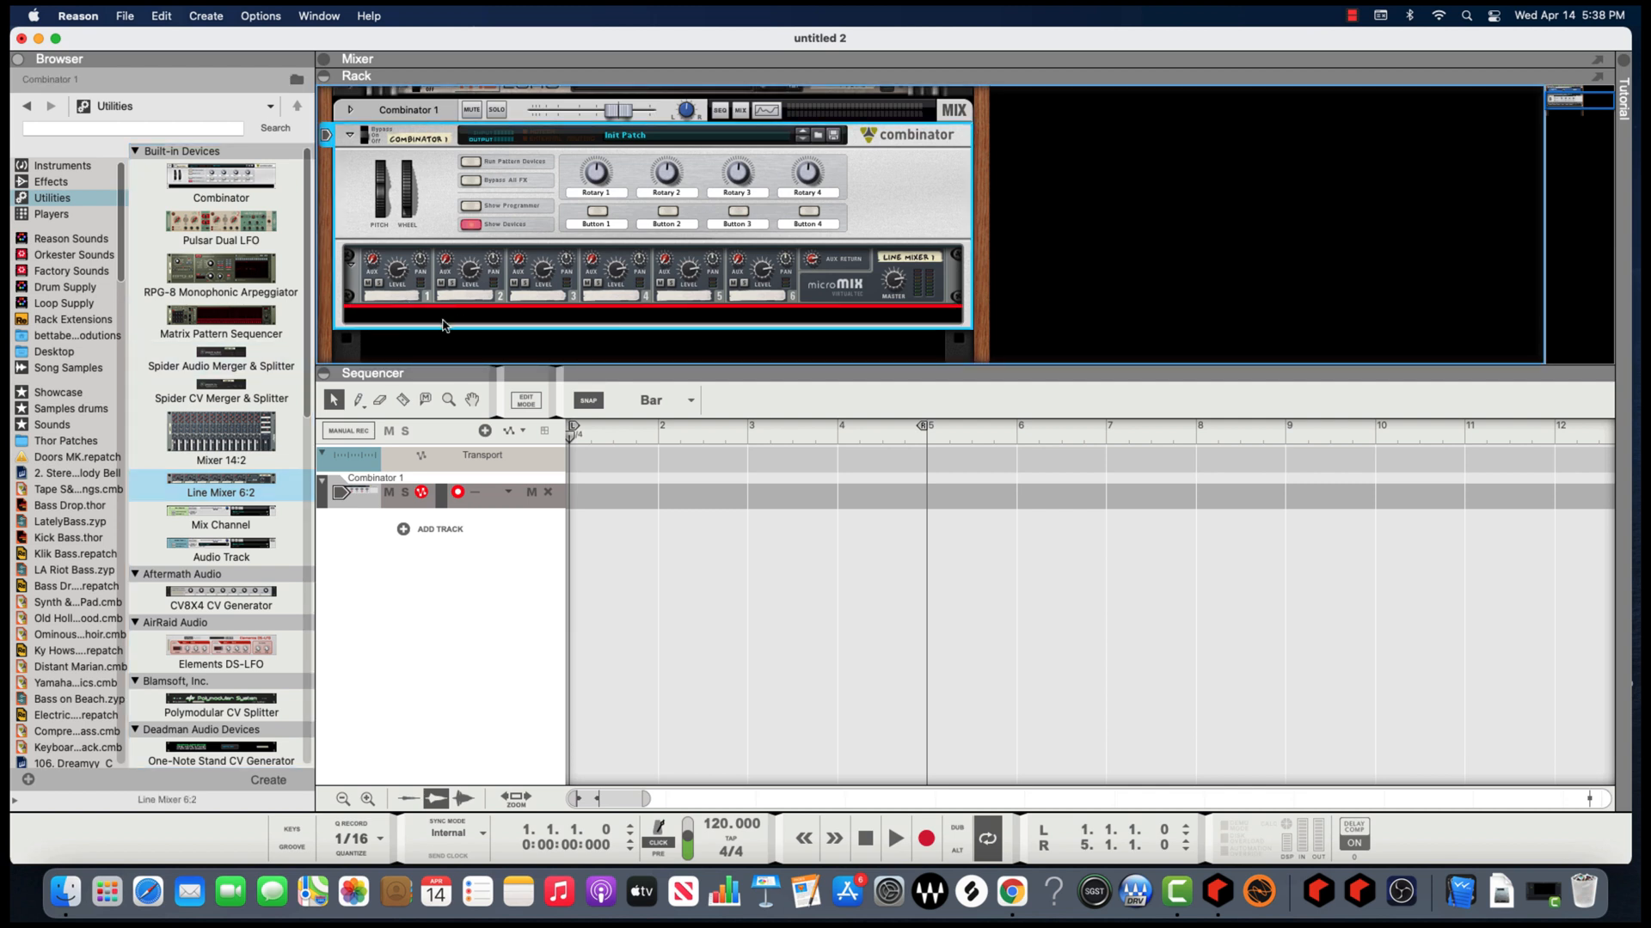
mouse_move(542, 319)
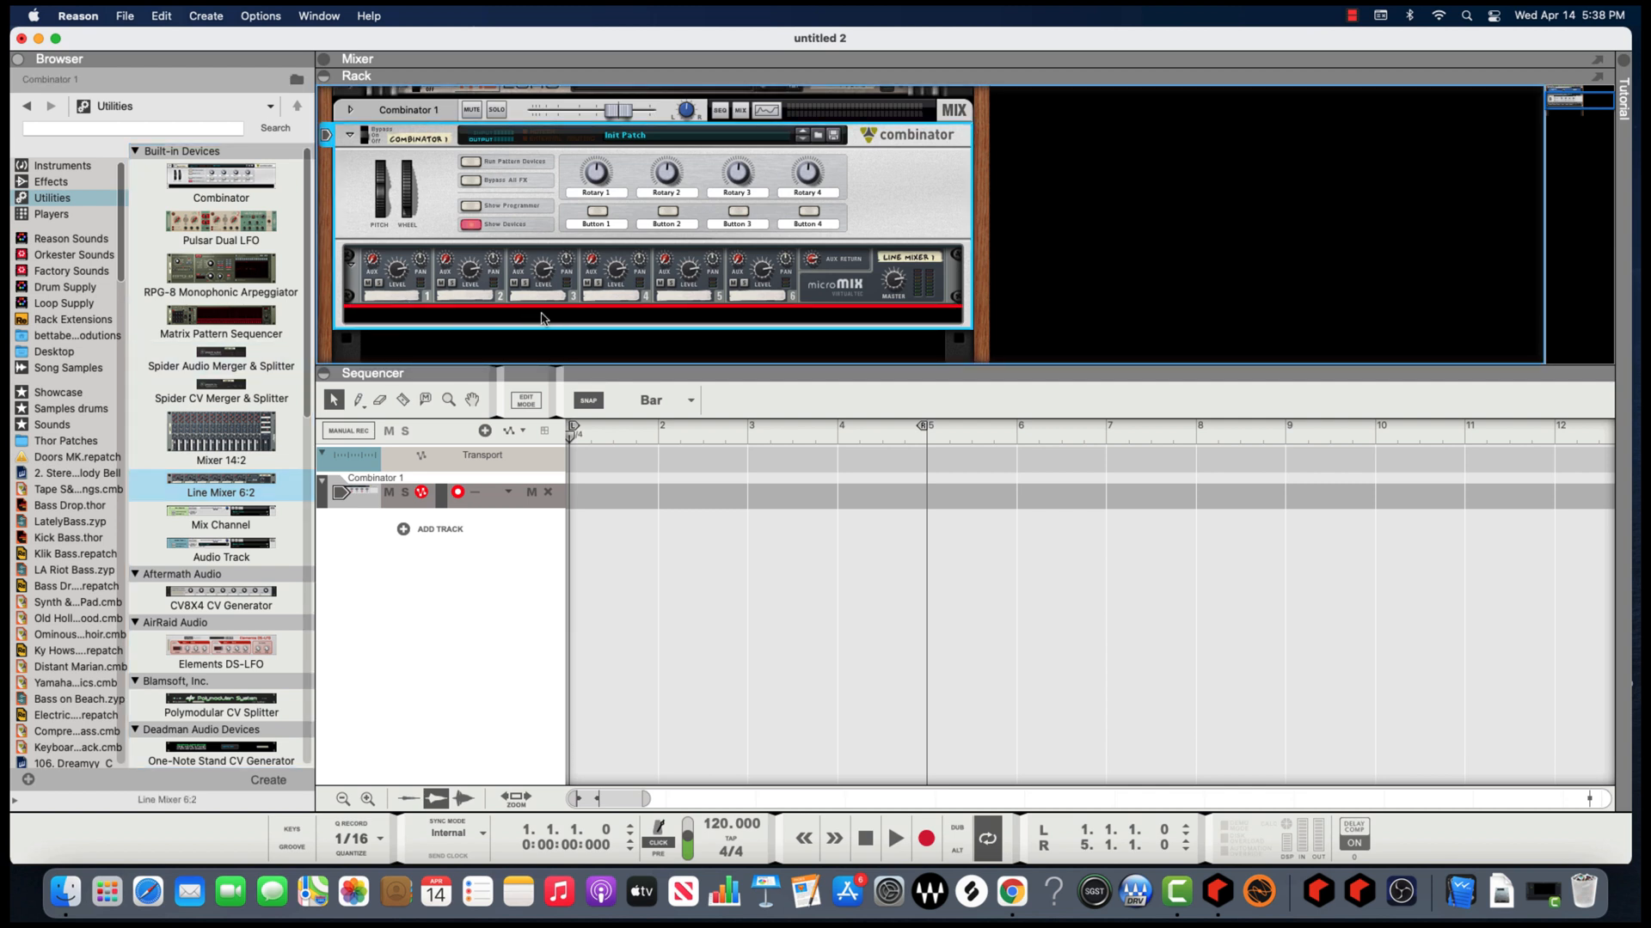
mouse_move(630, 331)
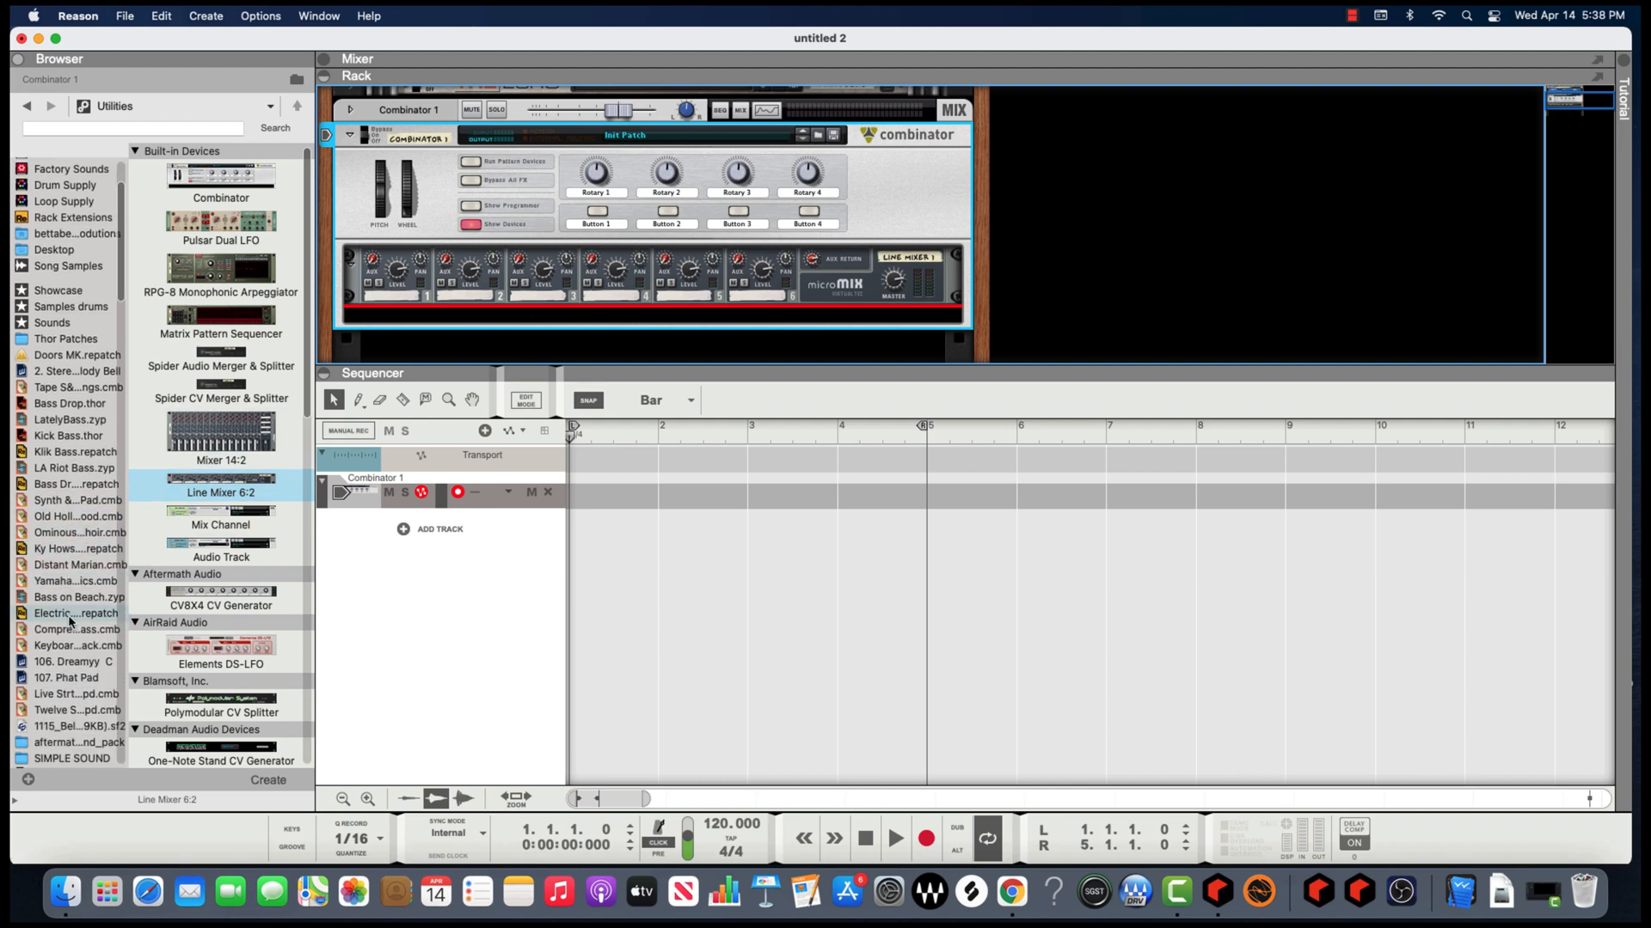
Load the Ambient Zither Keys Europa patch into Combinator 1 below the Line Mixer
scroll(down, 3)
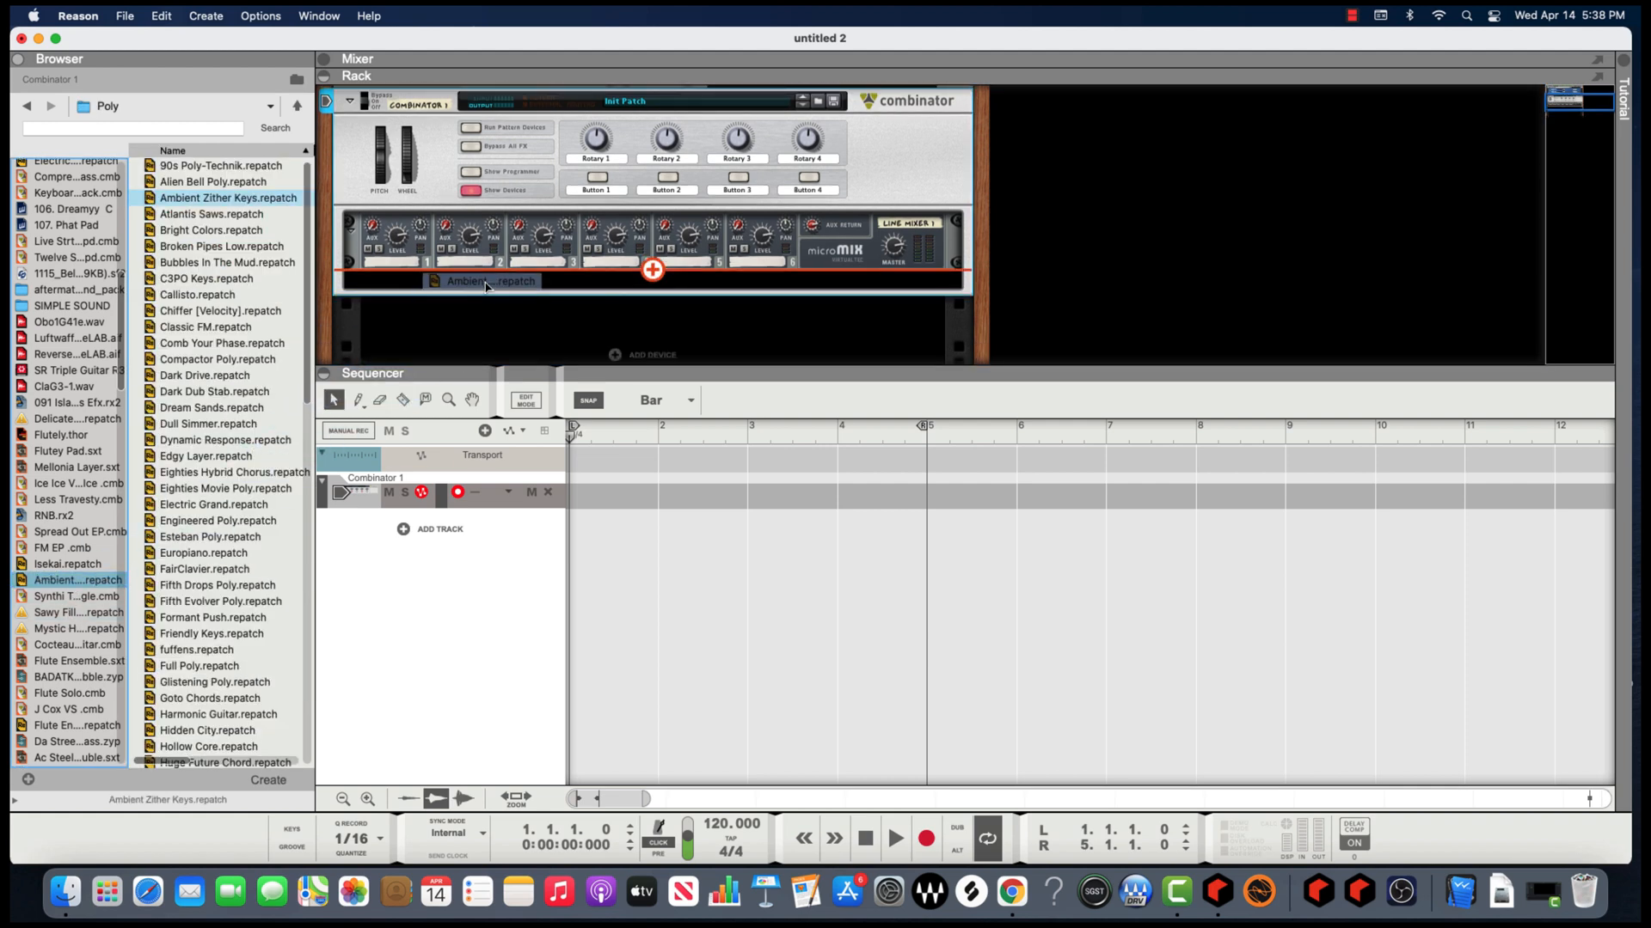
double_click(225, 198)
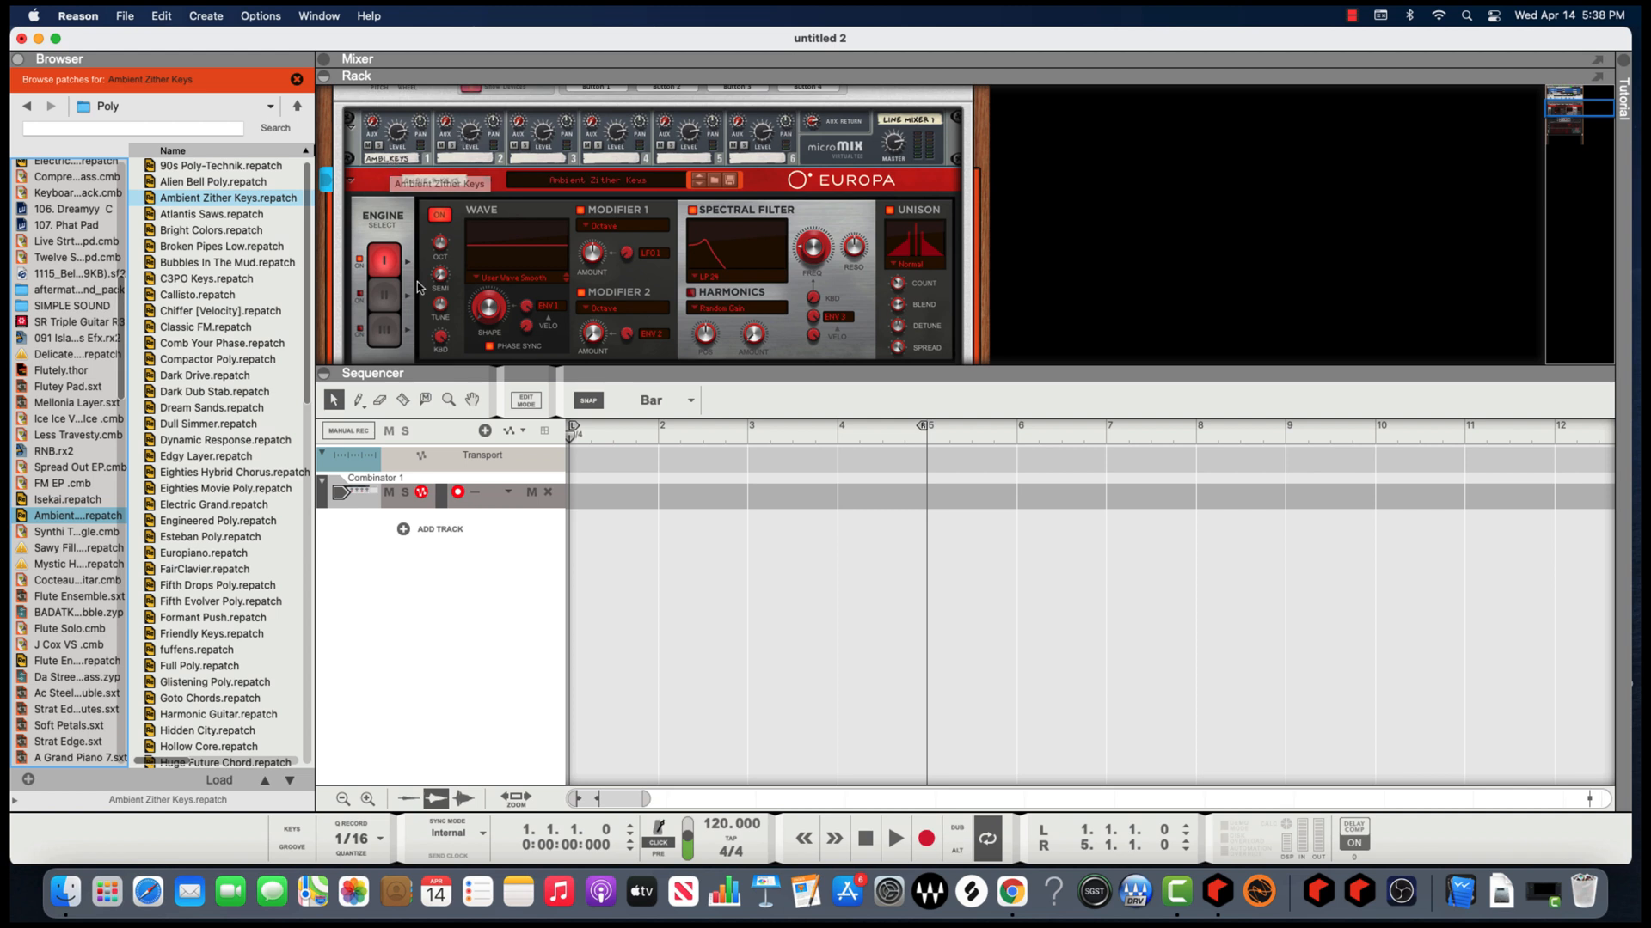
scroll(down, 3)
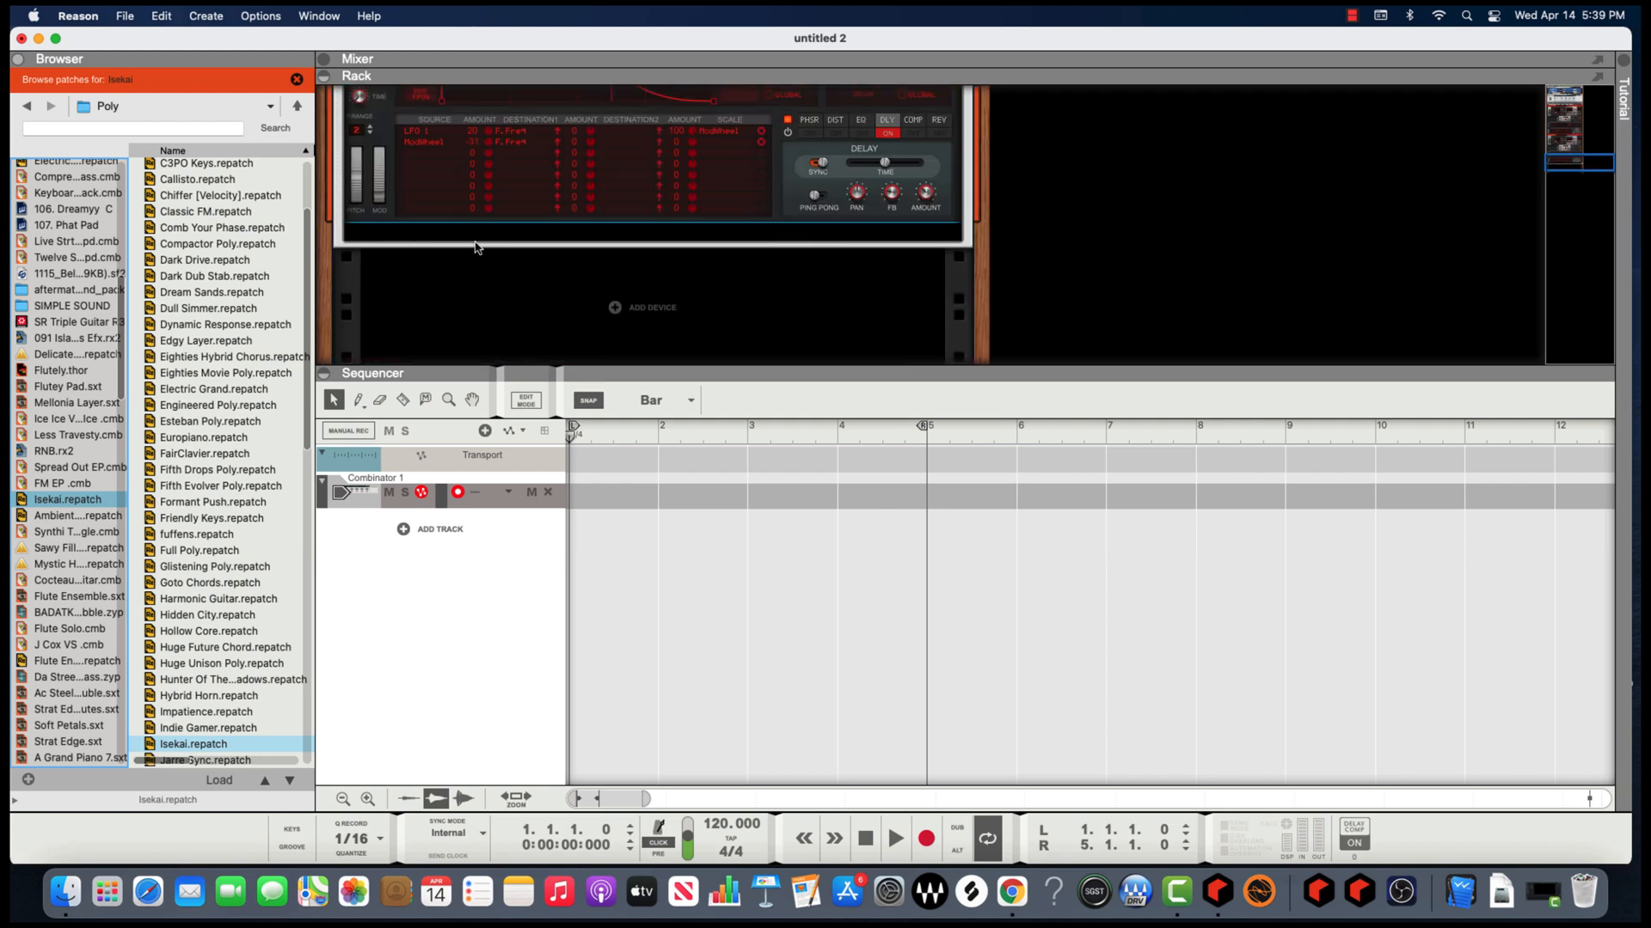
mouse_move(418, 236)
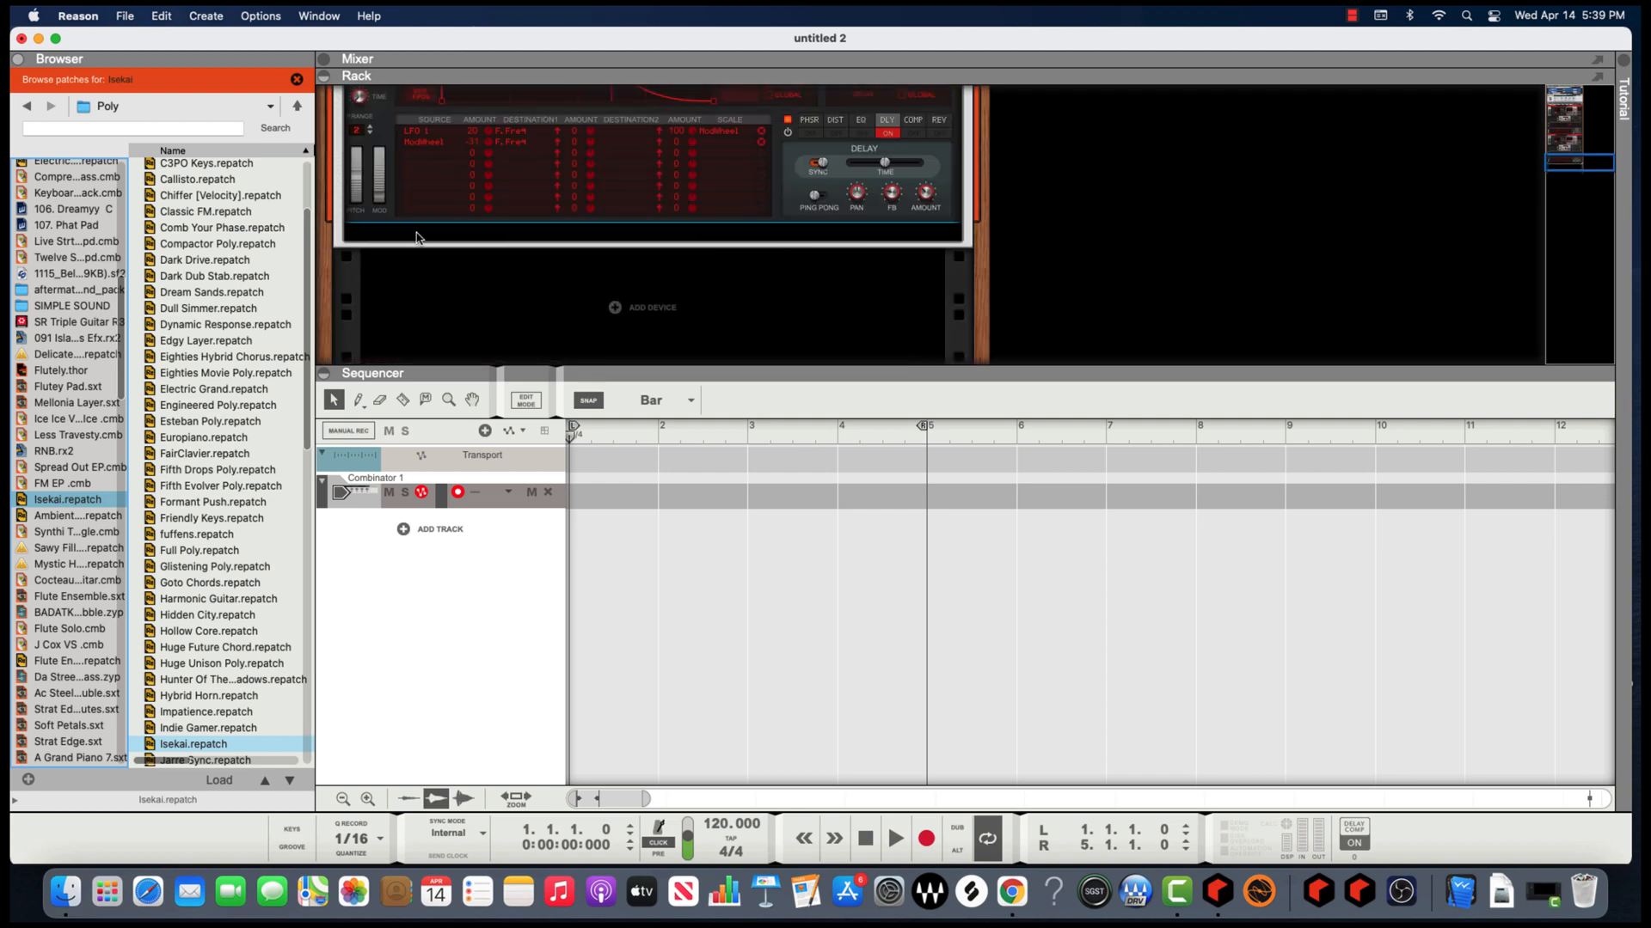
mouse_move(411, 229)
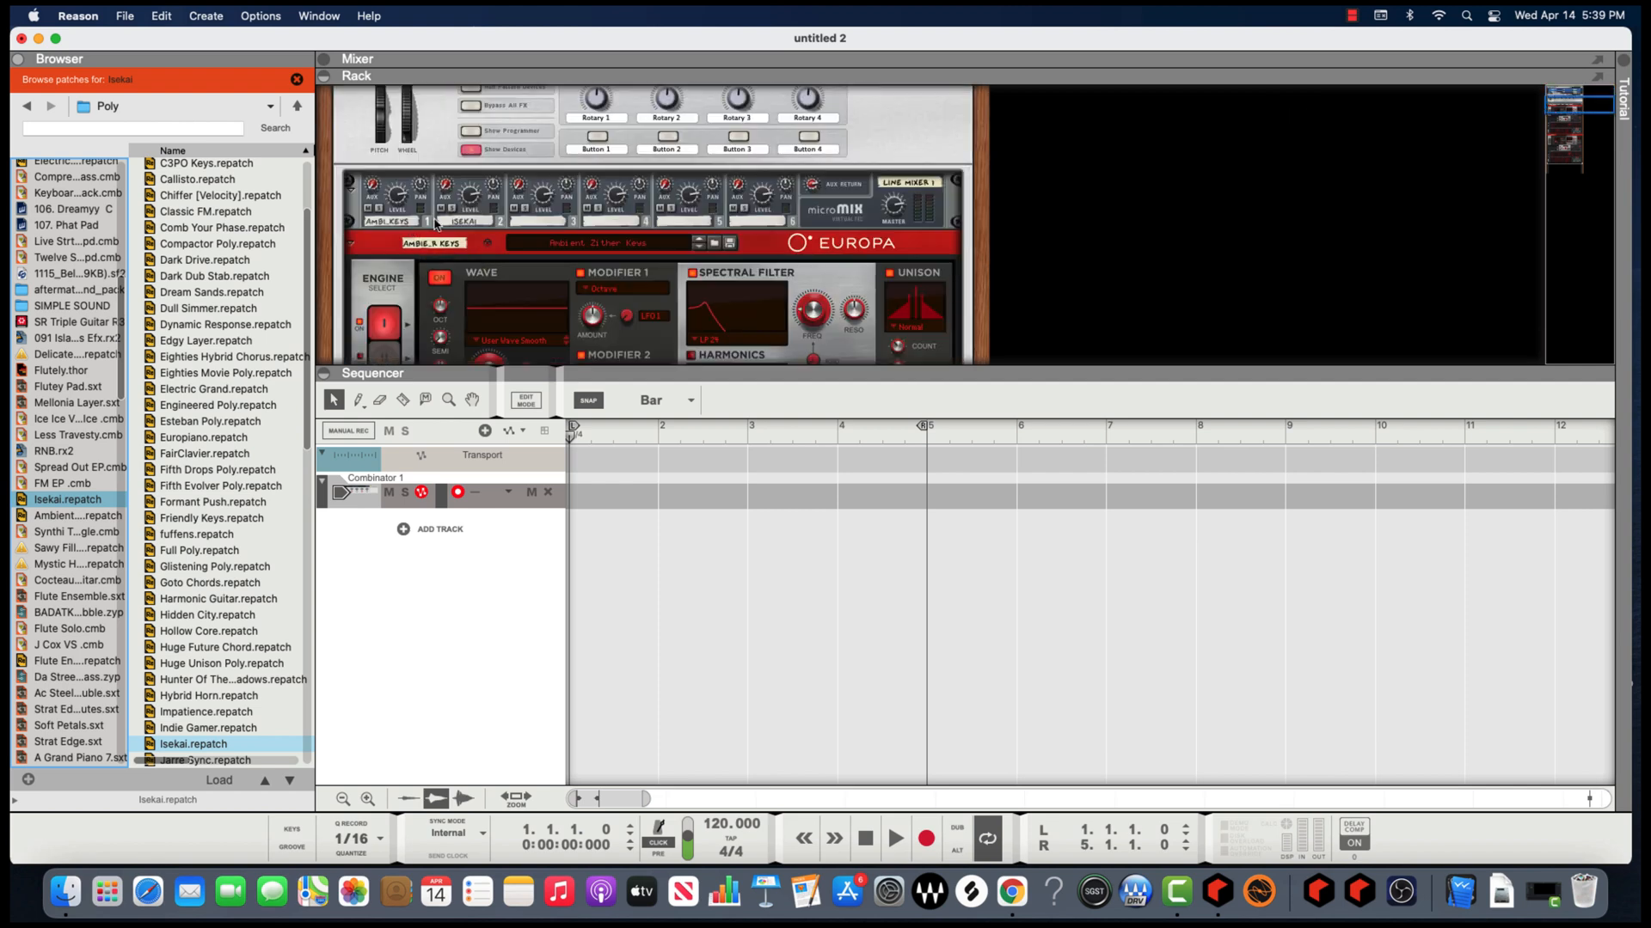
mouse_move(475, 201)
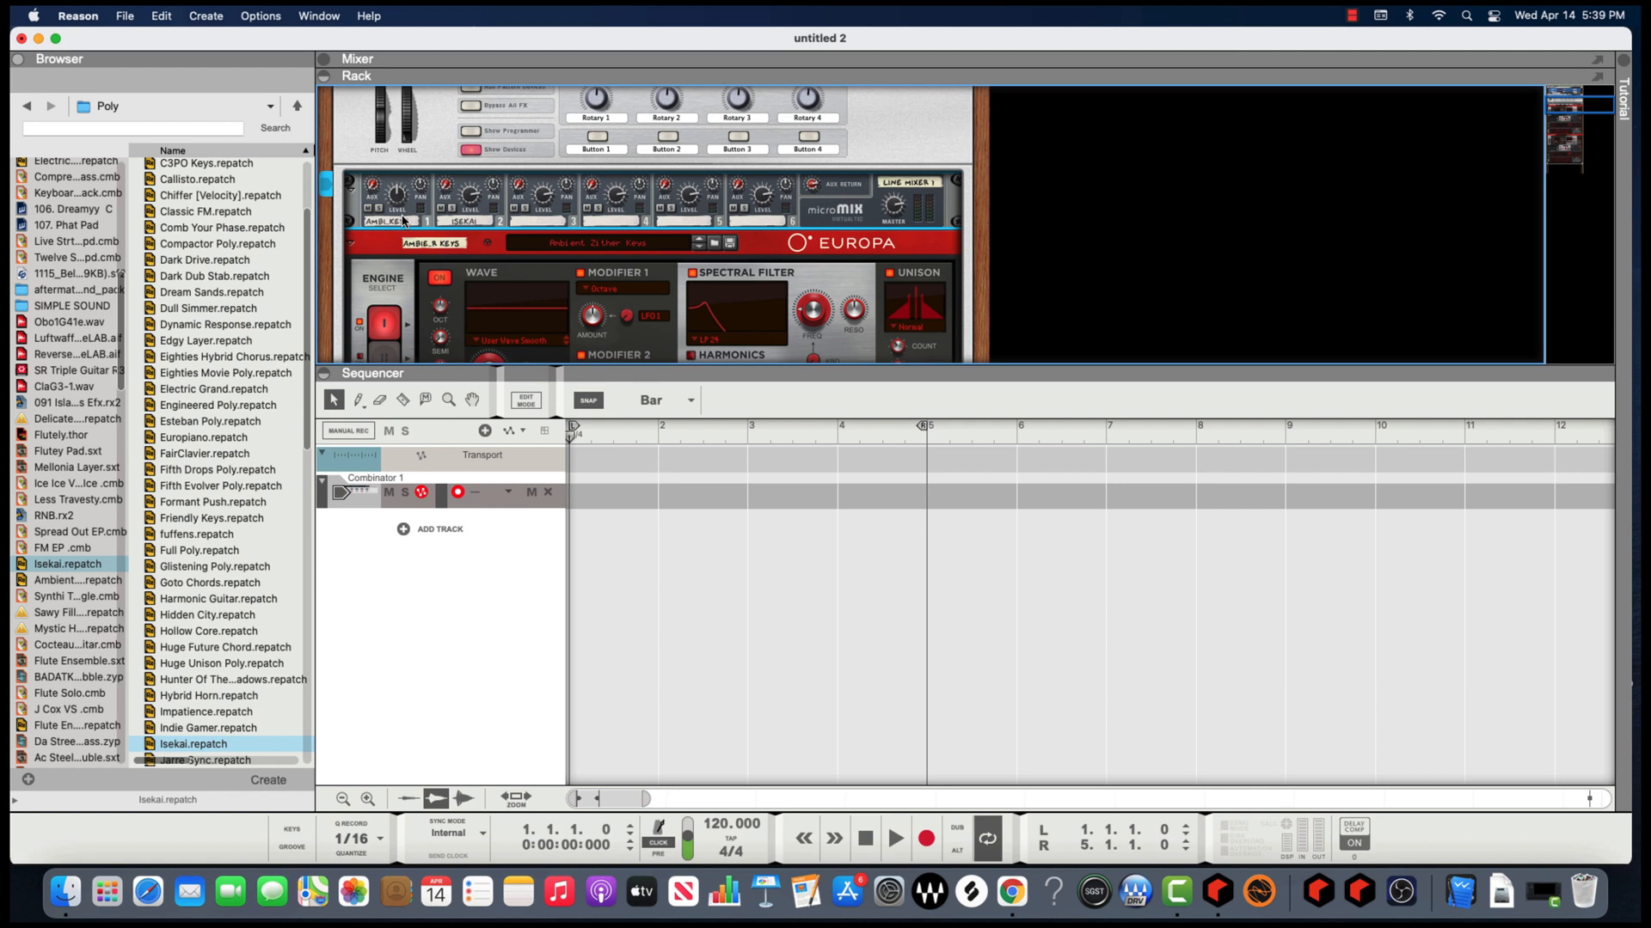
mouse_move(377, 220)
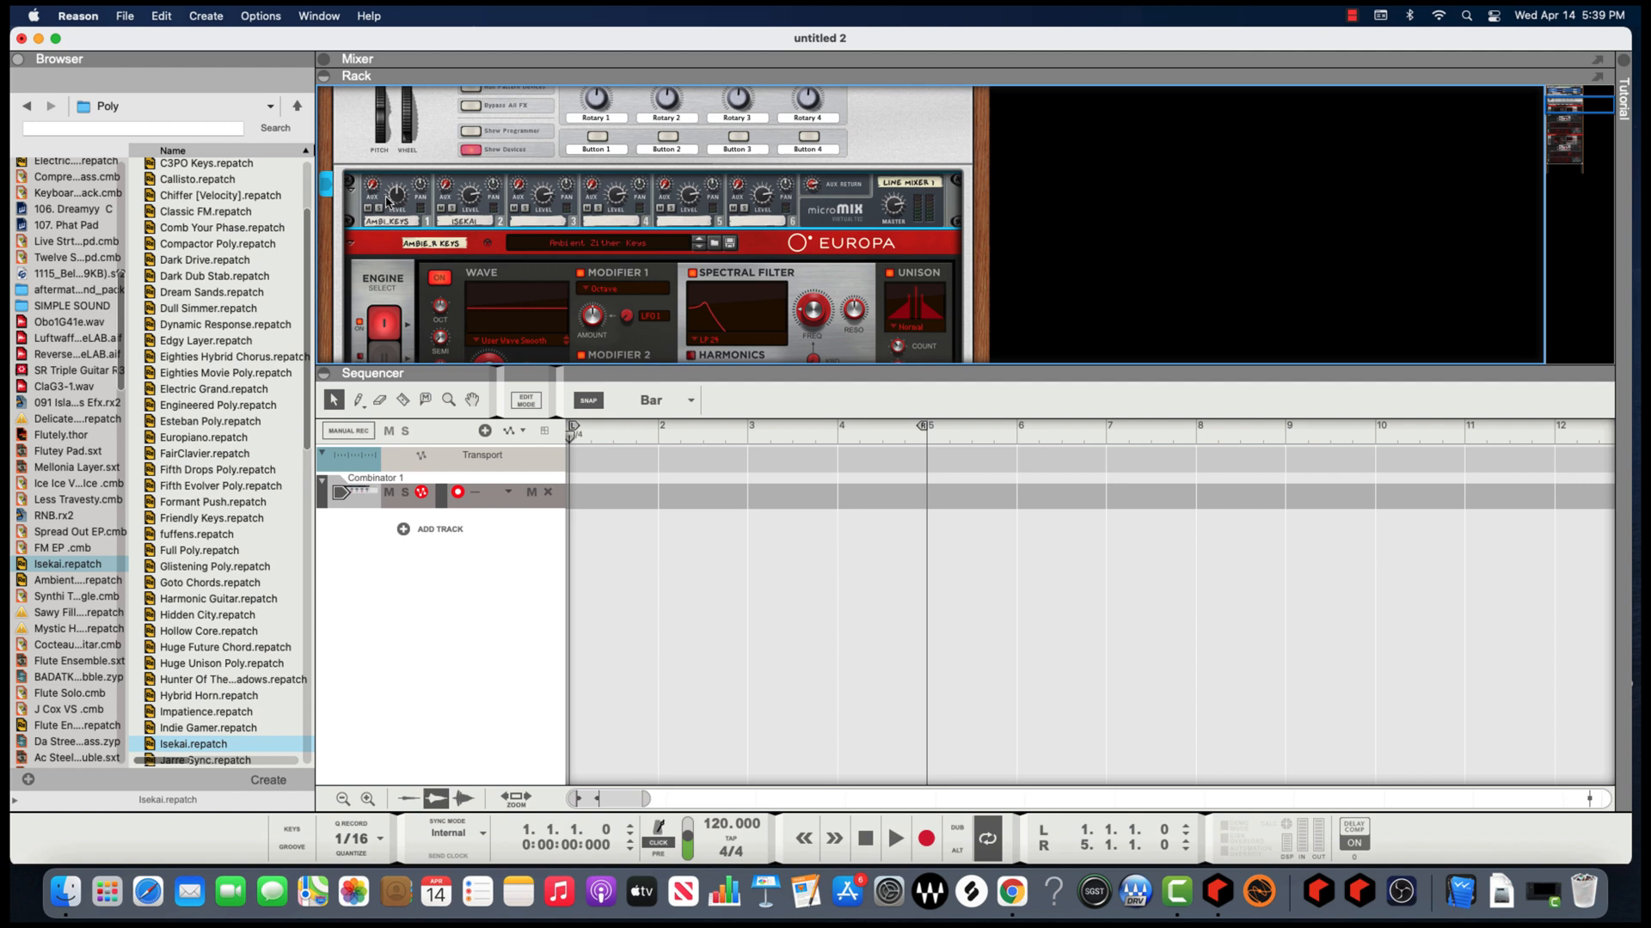
drag(395, 196, 394, 184)
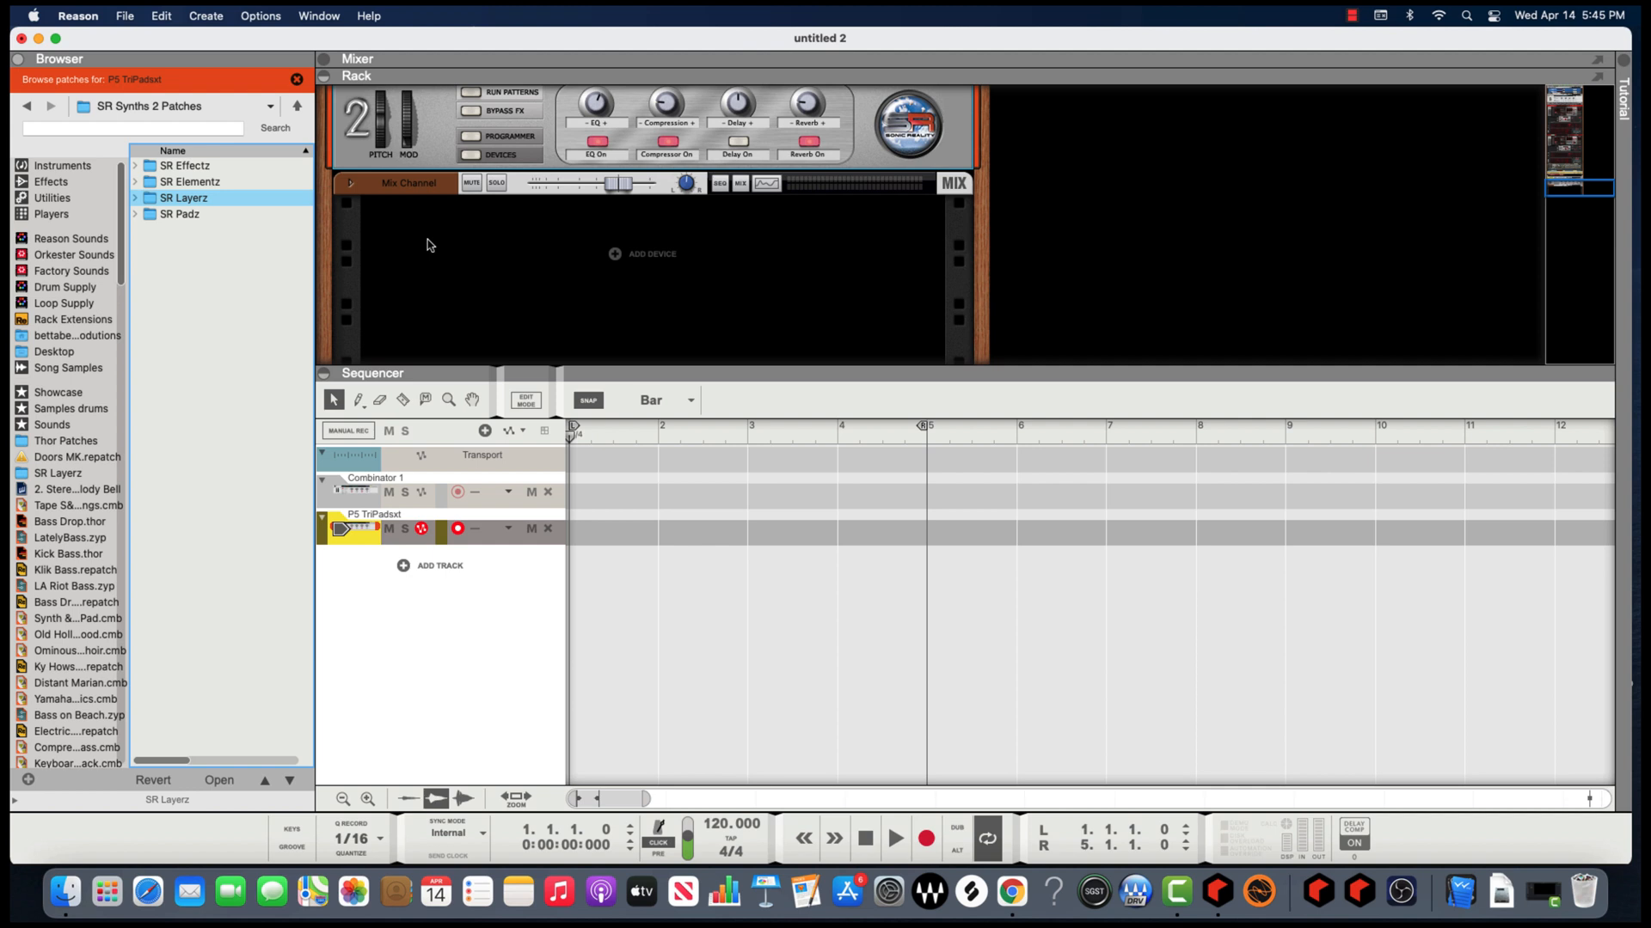
click(182, 165)
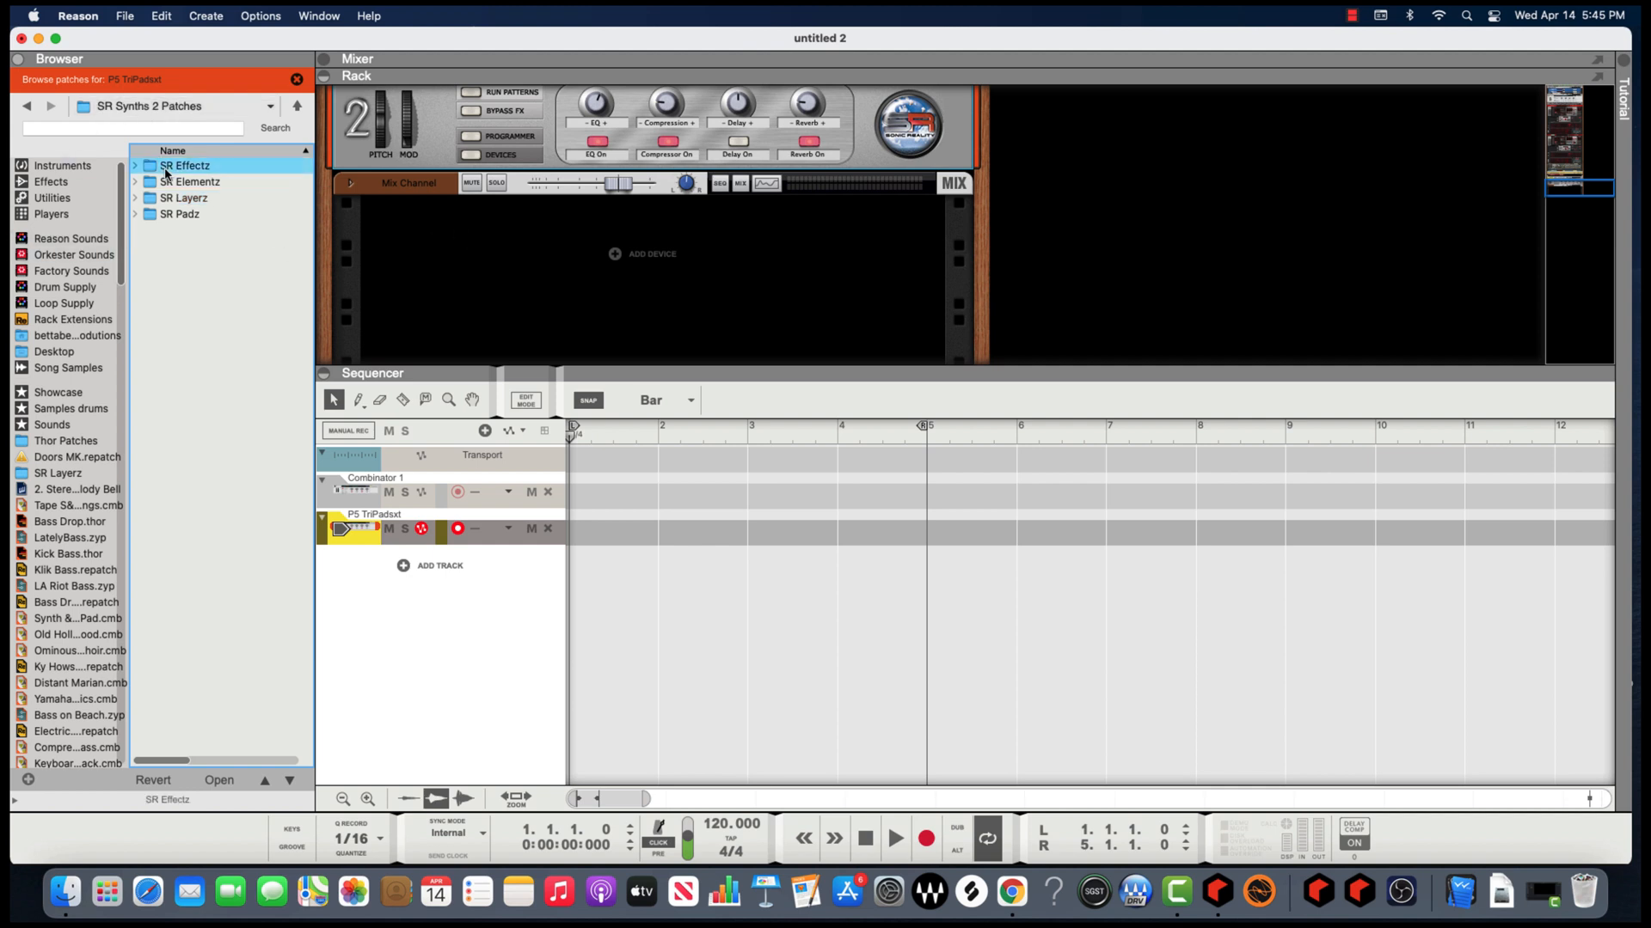
double_click(184, 166)
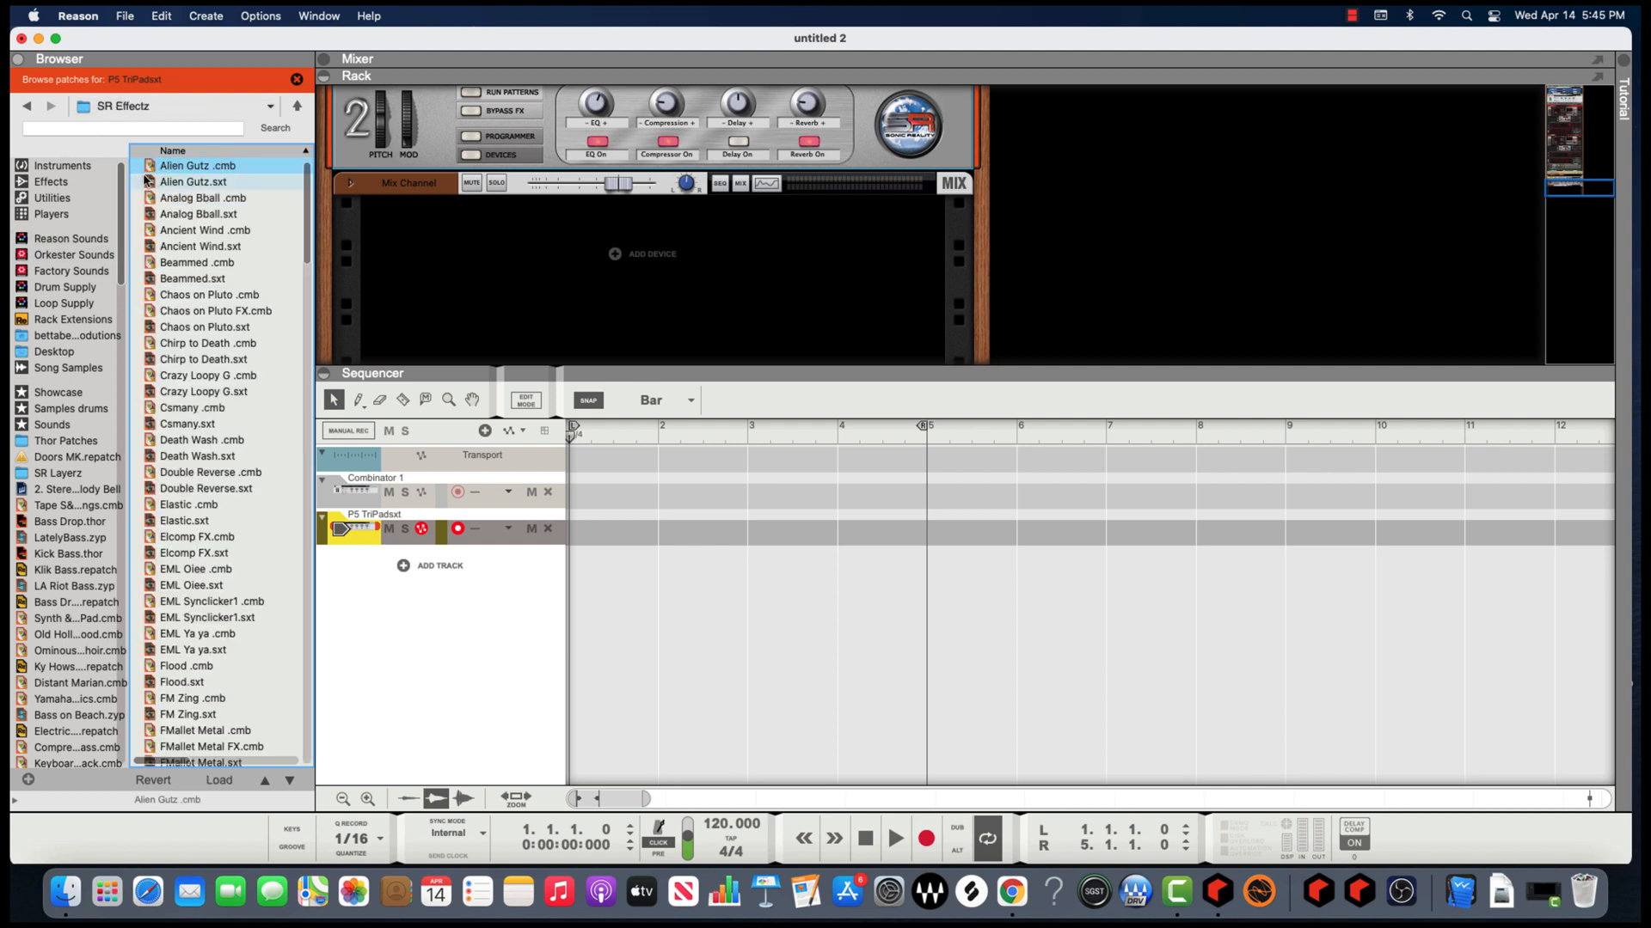
click(35, 114)
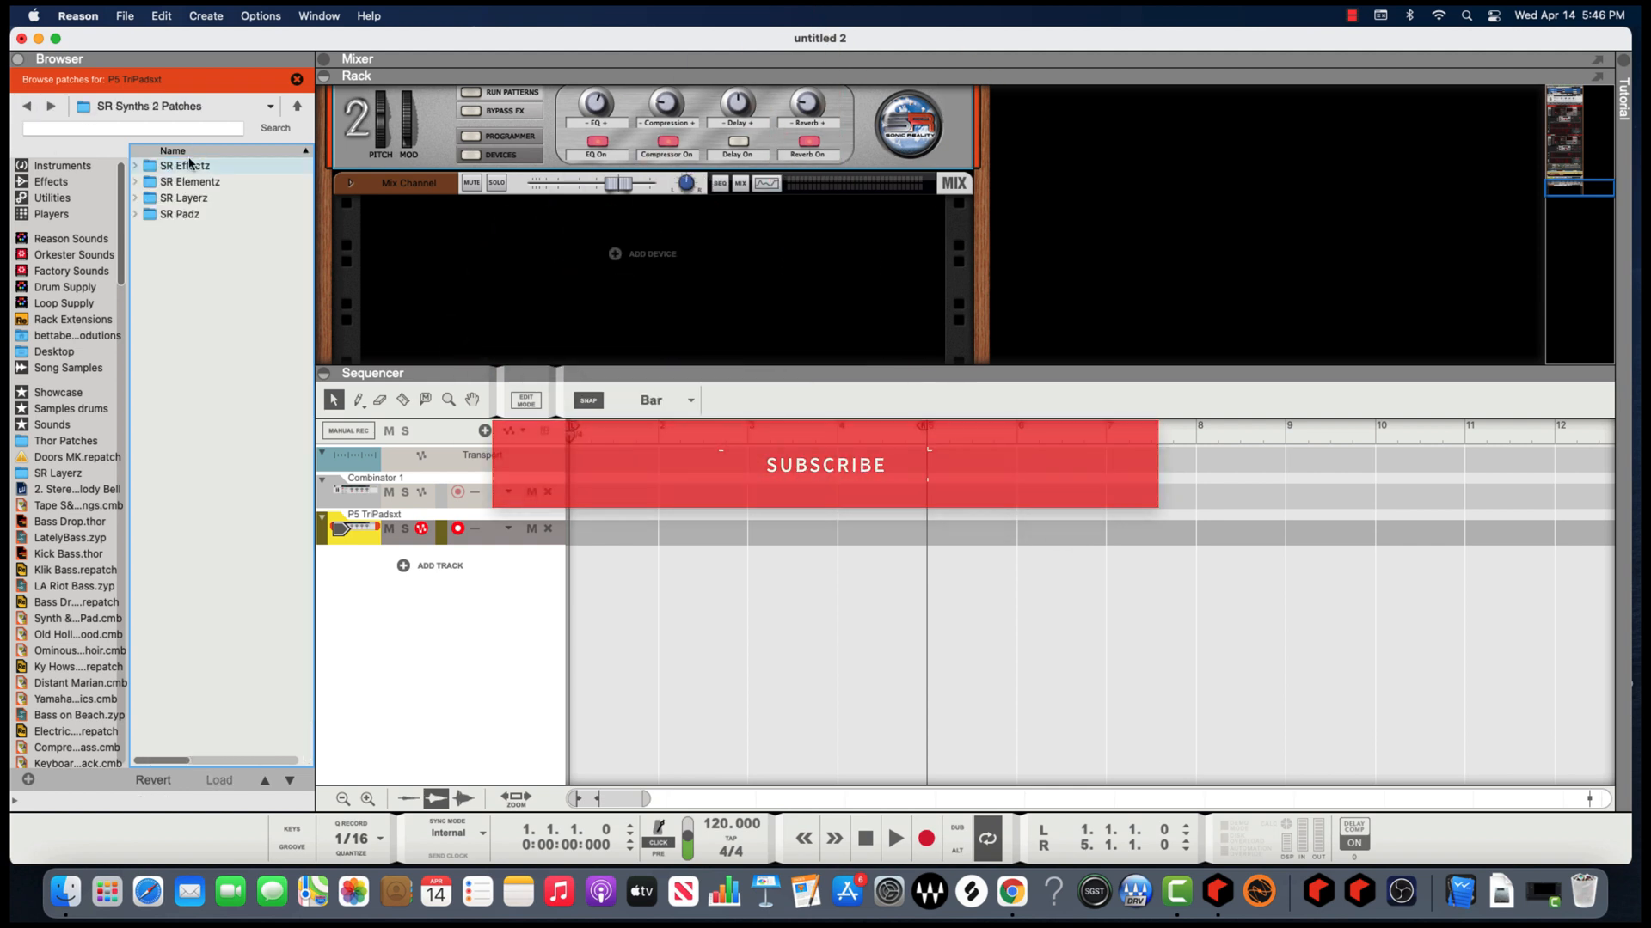